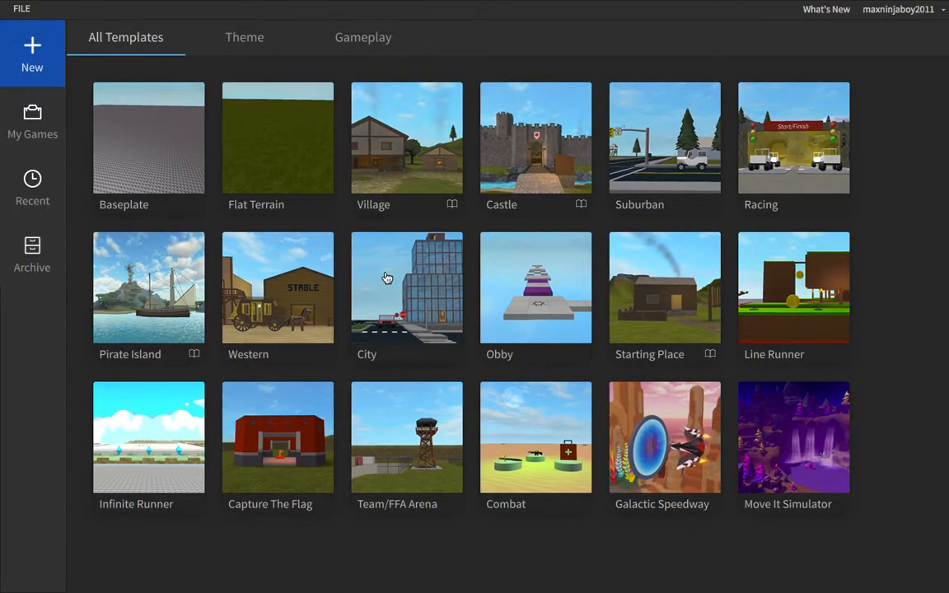
mouse_move(208, 151)
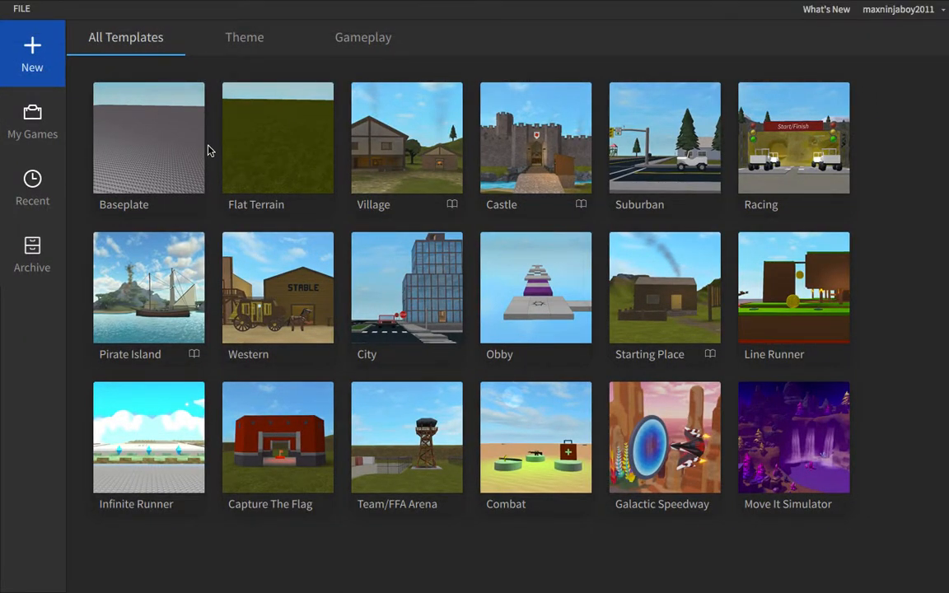
mouse_move(224, 152)
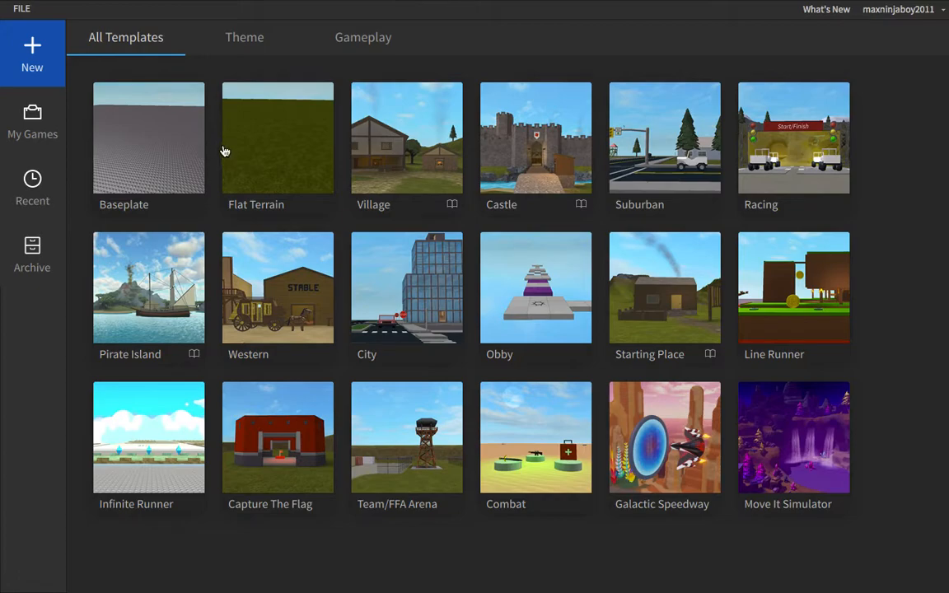
mouse_move(209, 134)
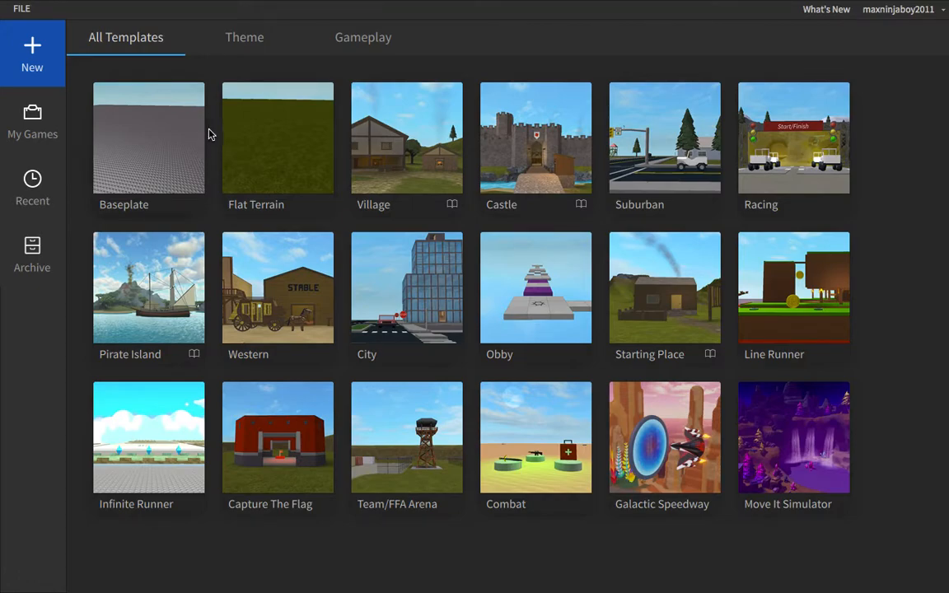
mouse_move(277, 173)
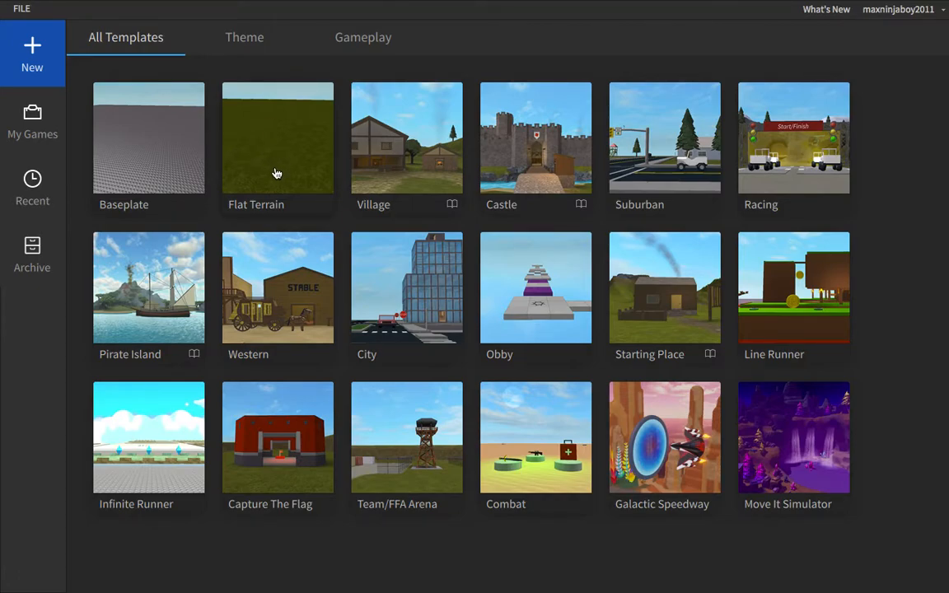
mouse_move(251, 58)
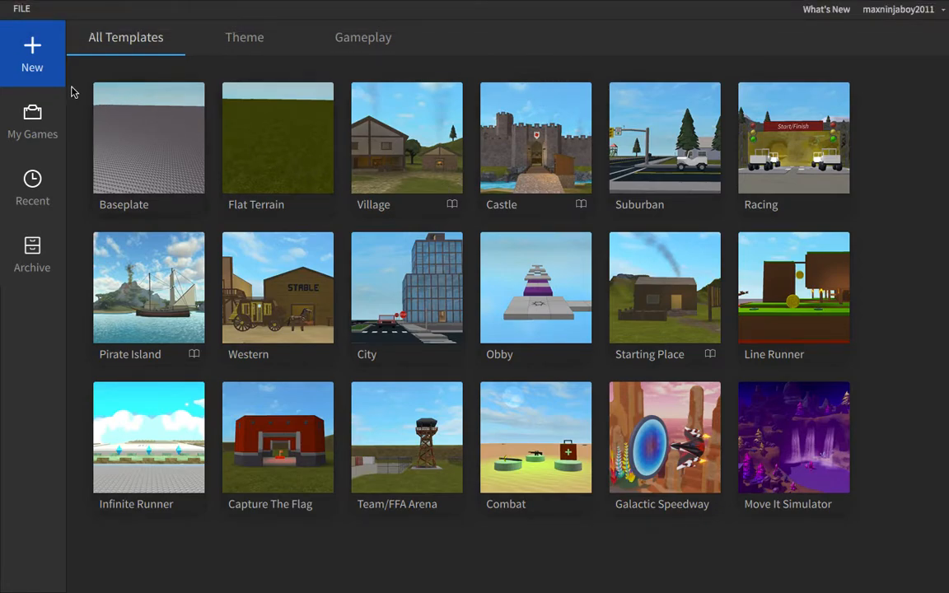
Briefly open a Baseplate place, close it, then start a new Flat Terrain place
click(33, 118)
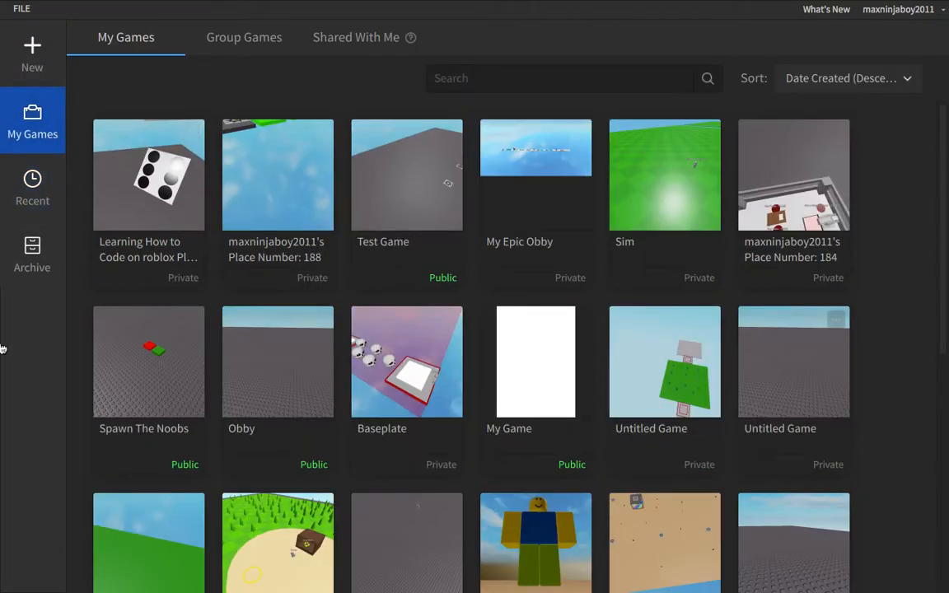
click(33, 53)
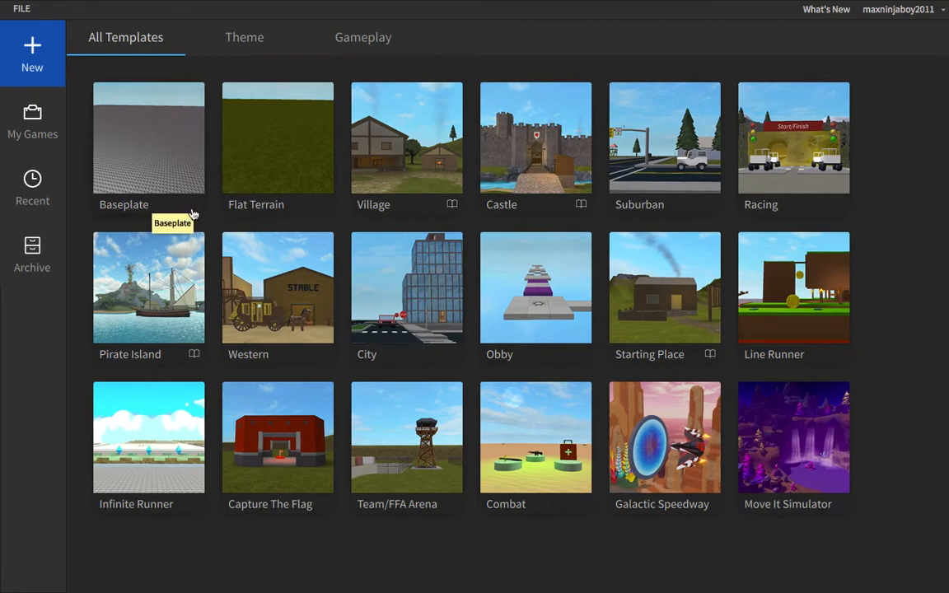
mouse_move(169, 204)
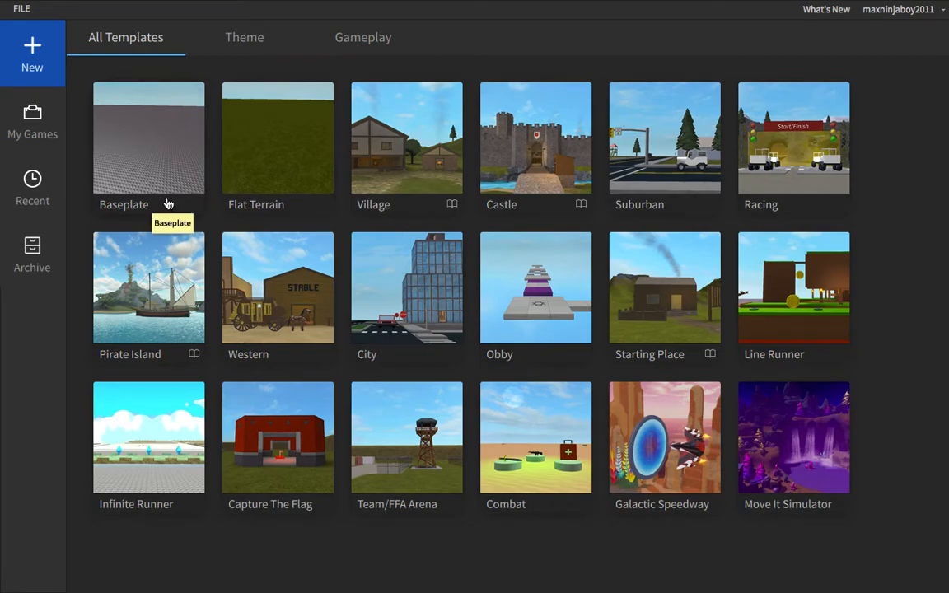
mouse_move(177, 205)
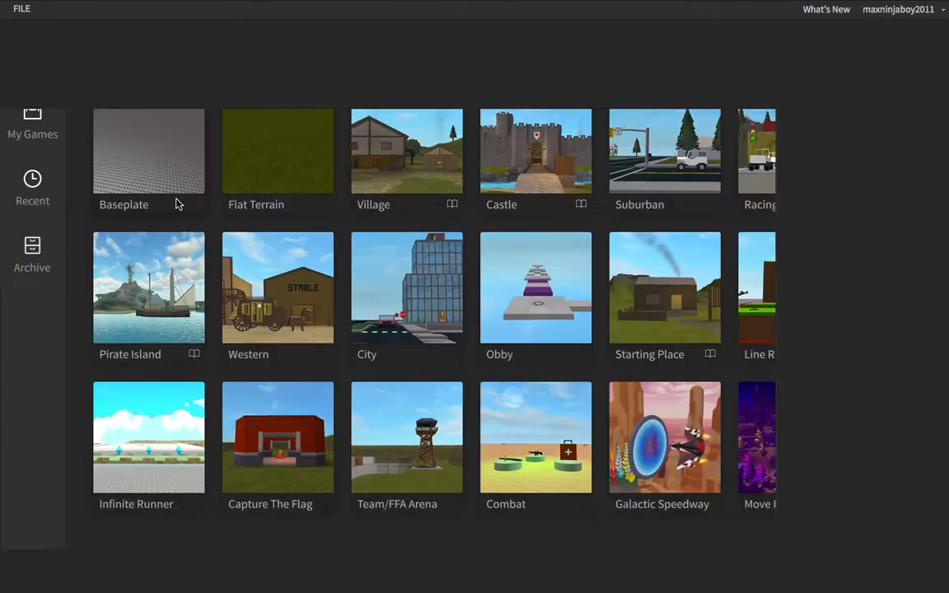
click(148, 150)
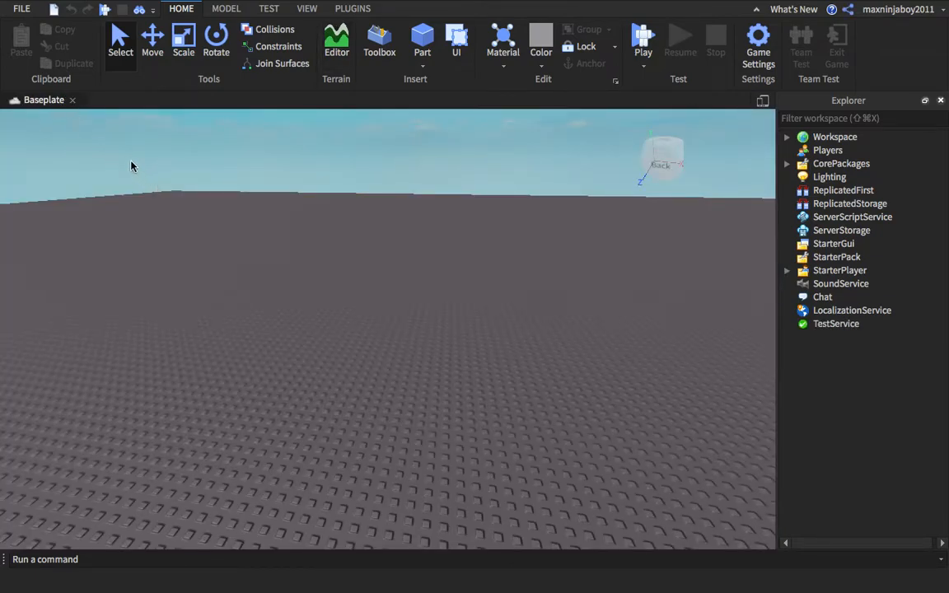
click(21, 8)
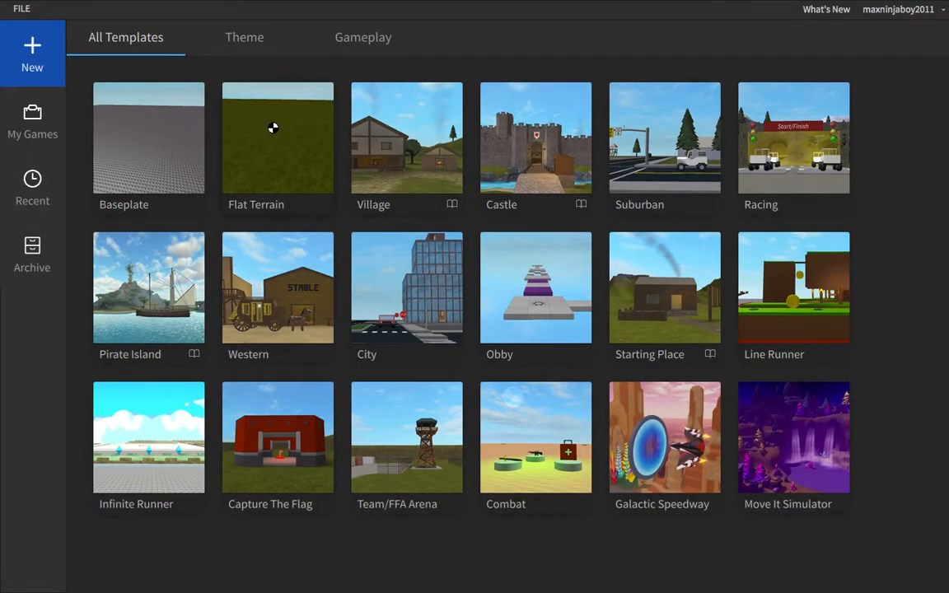
click(277, 138)
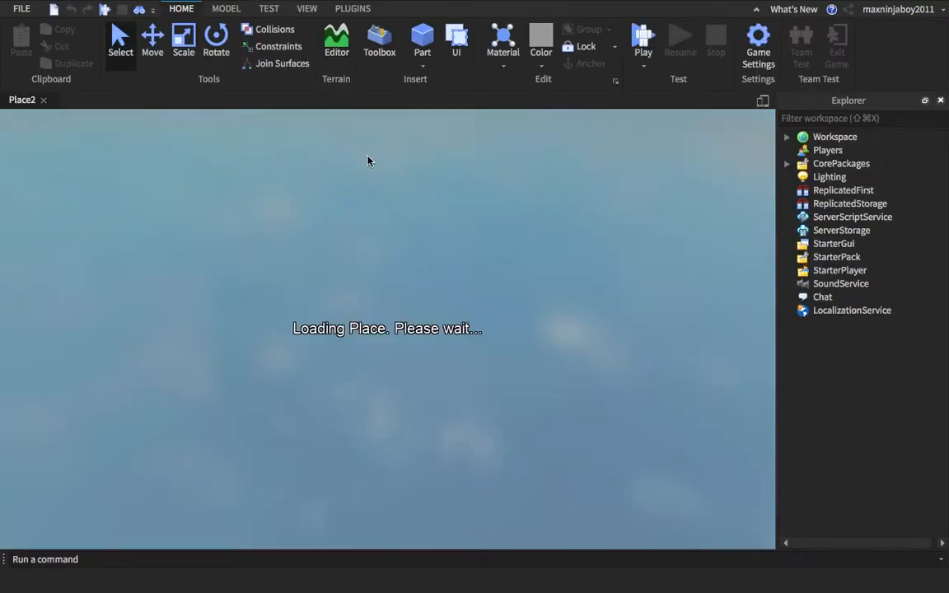
mouse_move(471, 252)
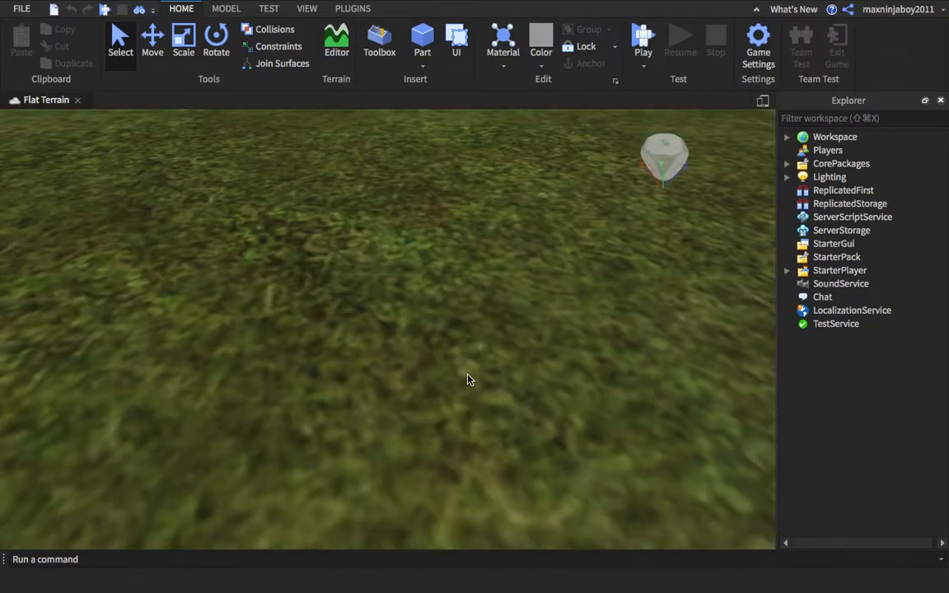
Peek at the Toolbox, then launch Rig Builder from the Plugins tab
click(379, 39)
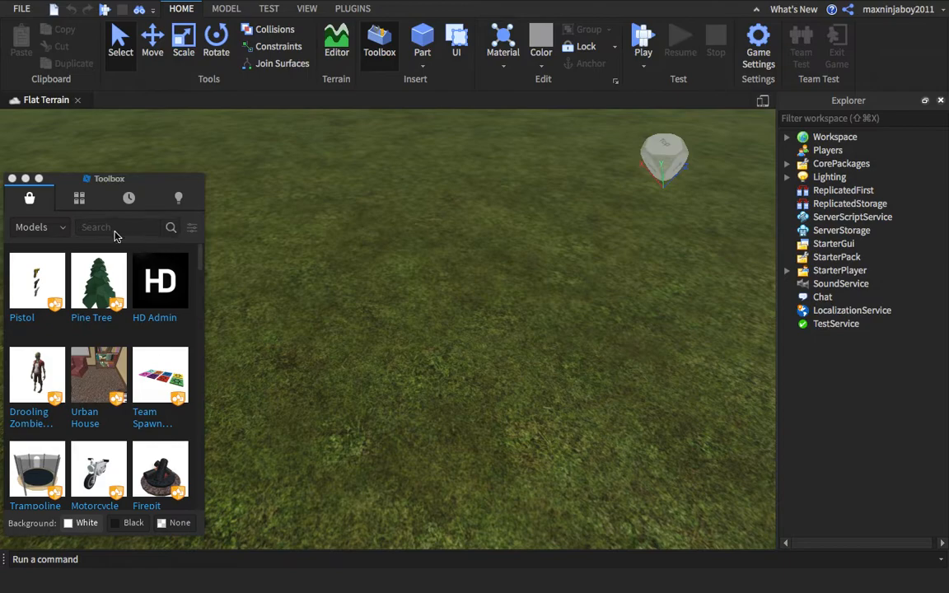
click(119, 228)
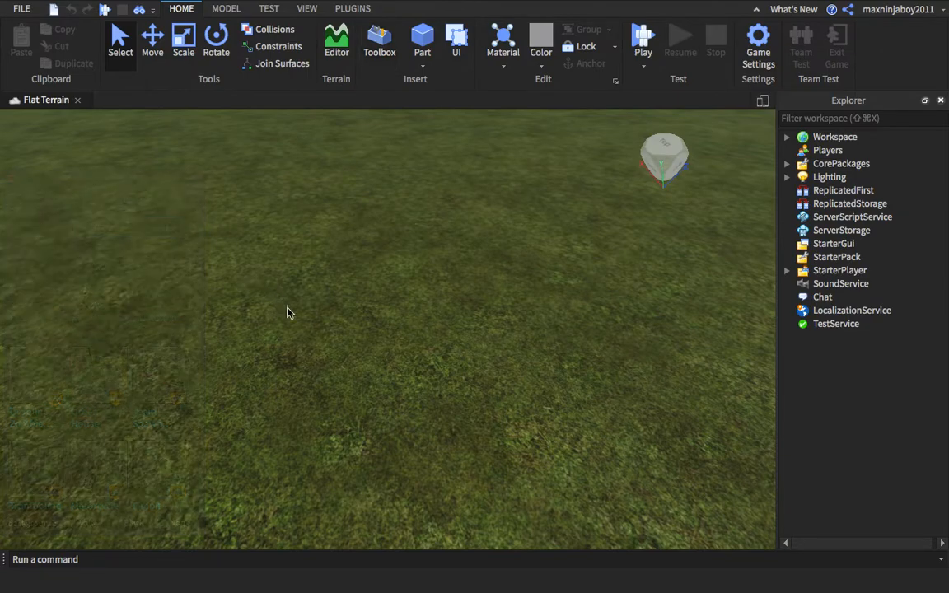
click(353, 10)
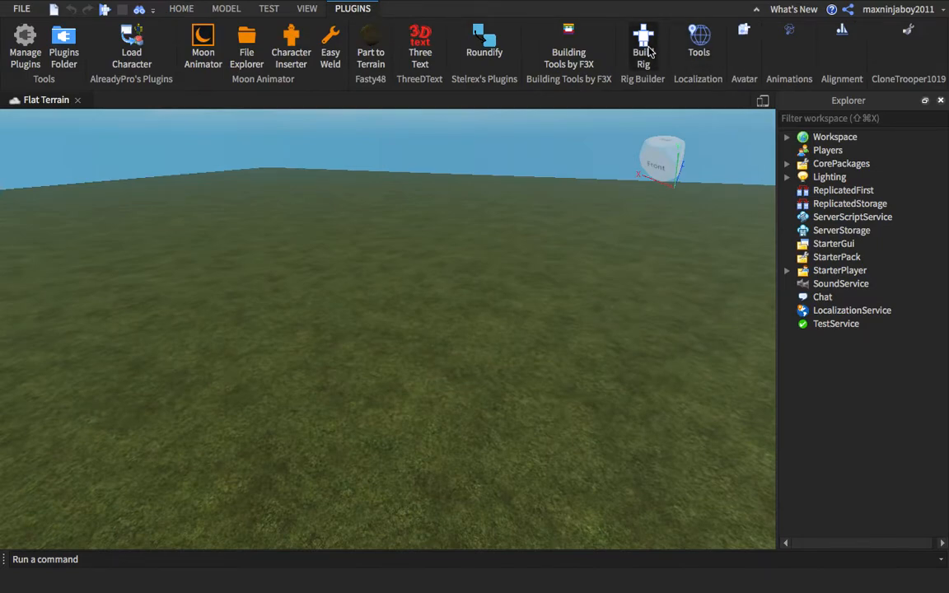
click(643, 41)
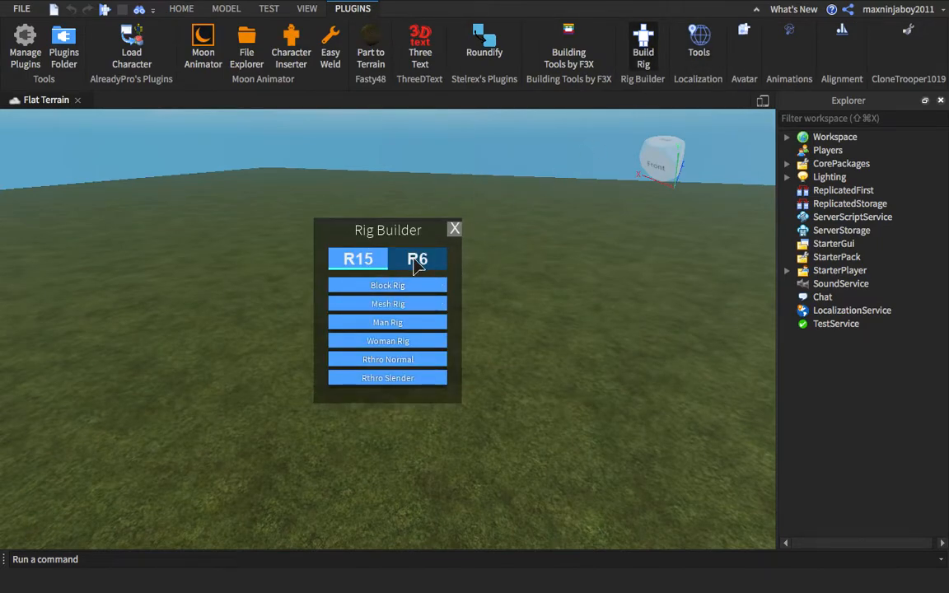
Create an R15 Dummy rig and expand it in the Explorer to list its body parts
click(417, 259)
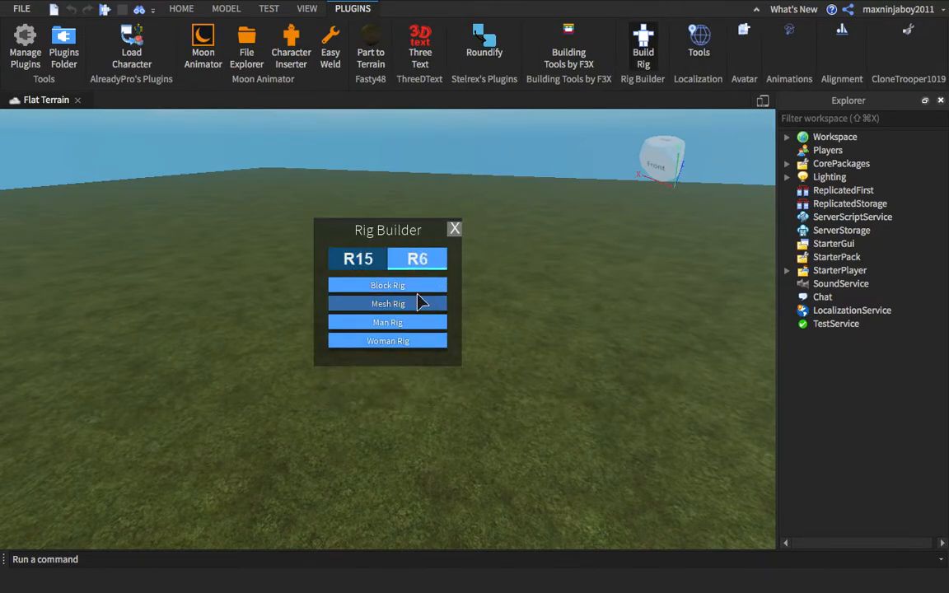
click(356, 259)
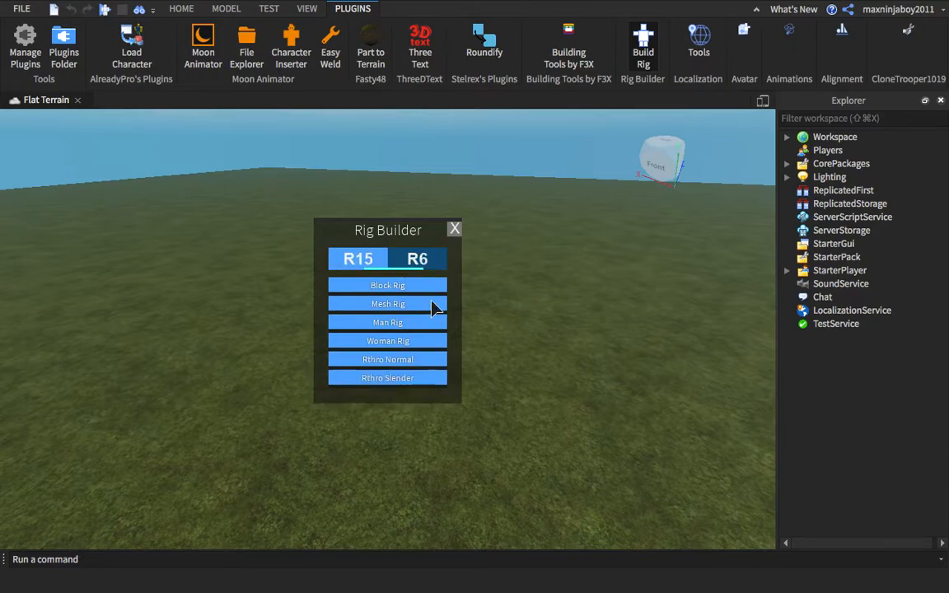
click(357, 259)
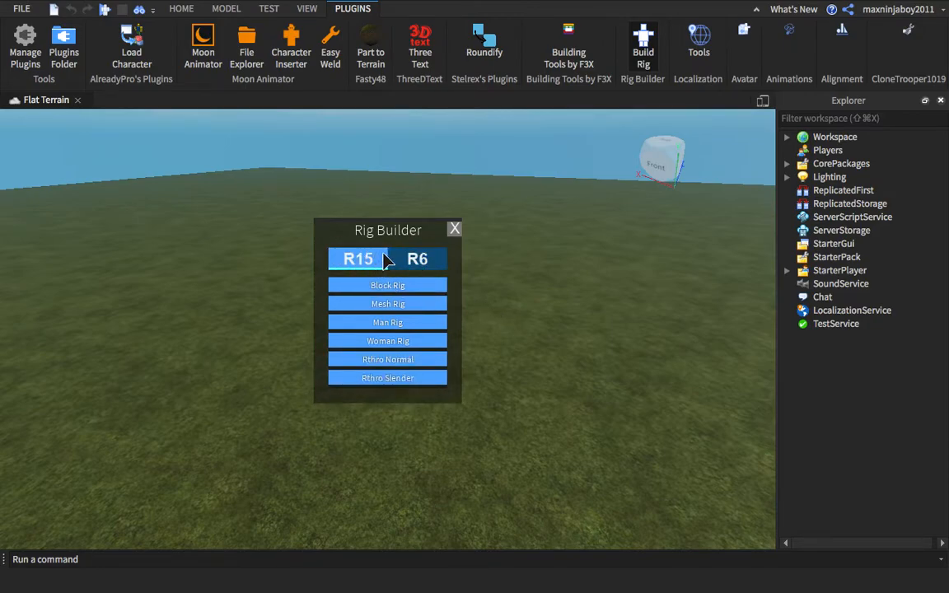
click(455, 229)
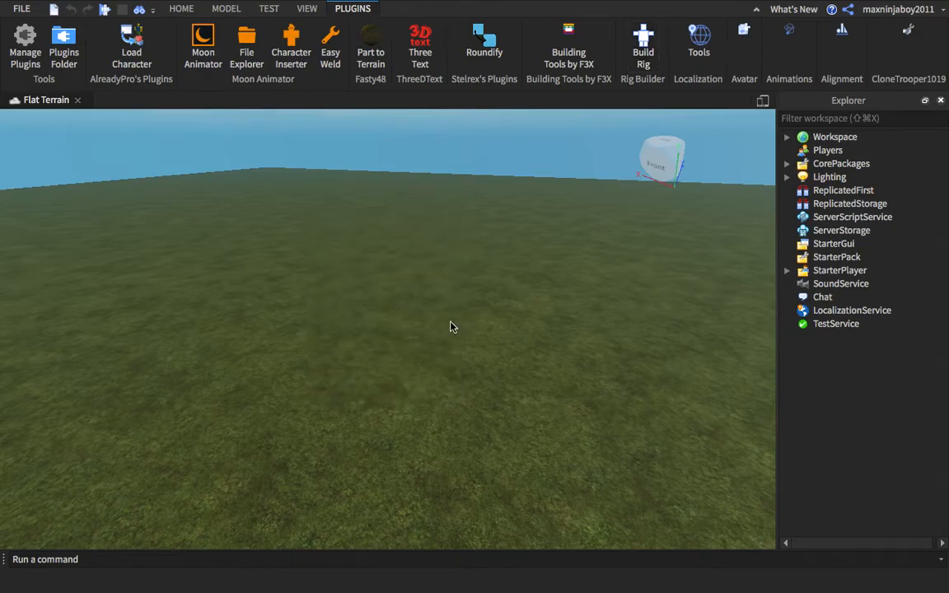
click(132, 41)
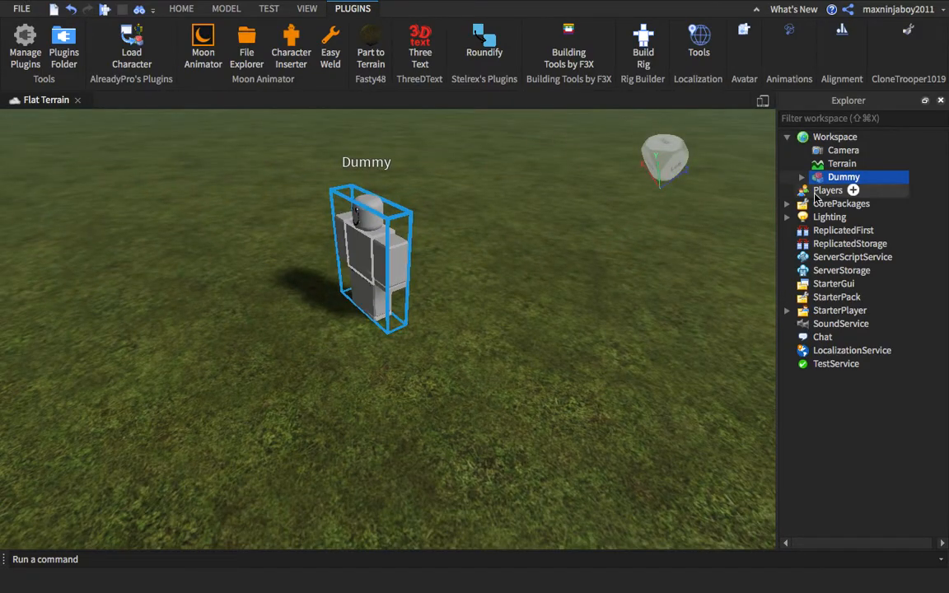
click(801, 176)
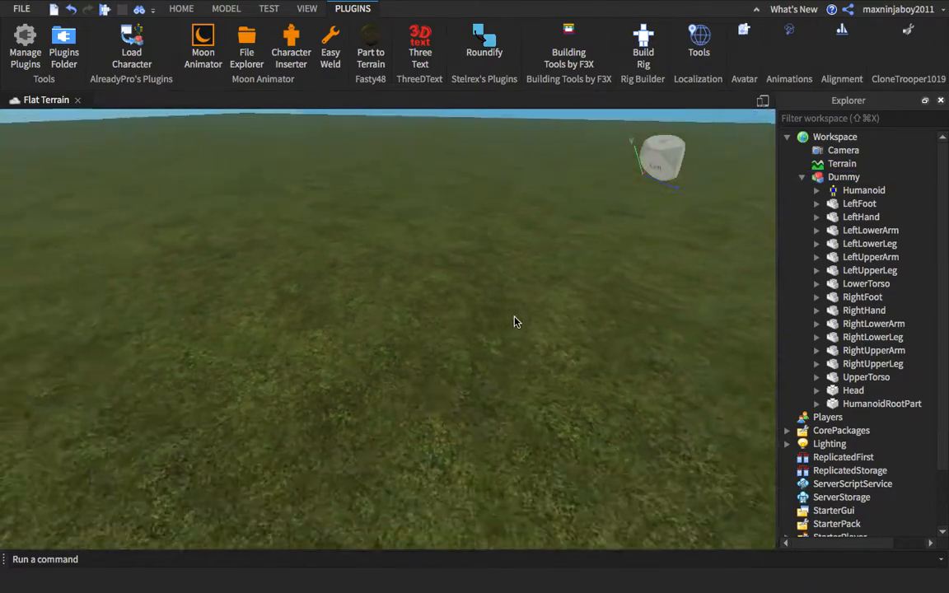
click(182, 8)
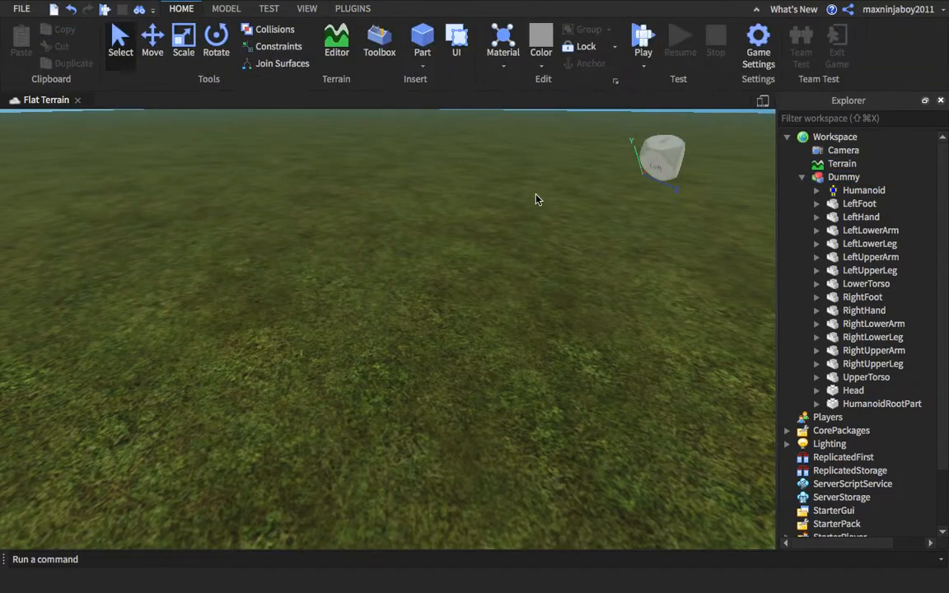
Insert a new block Part onto the terrain and select it in the Explorer
click(422, 40)
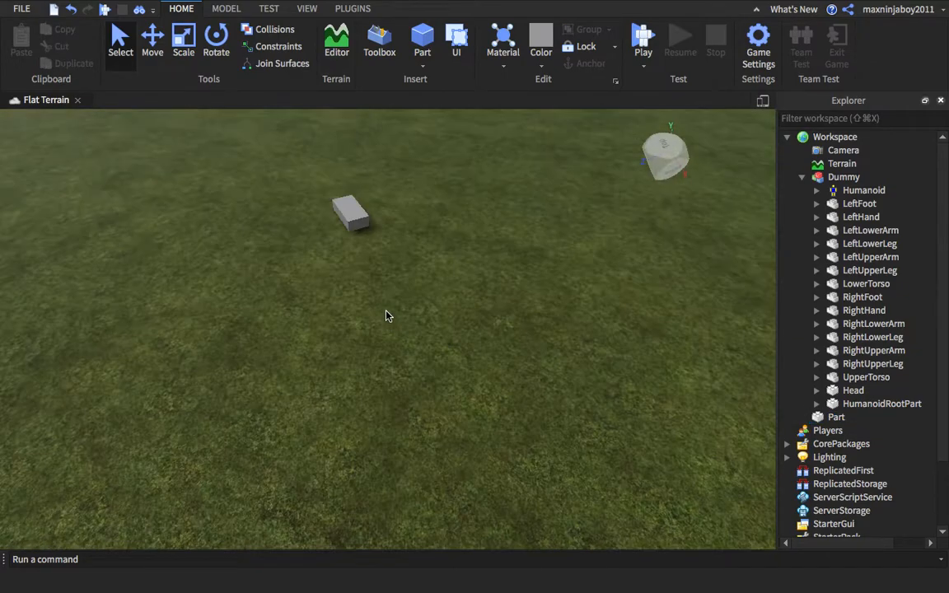
right_click(346, 215)
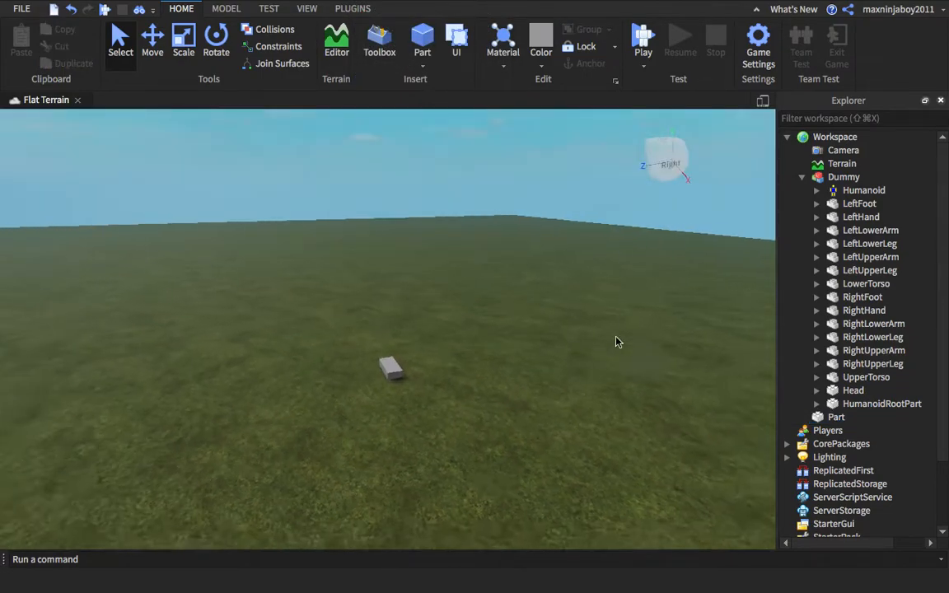
click(837, 415)
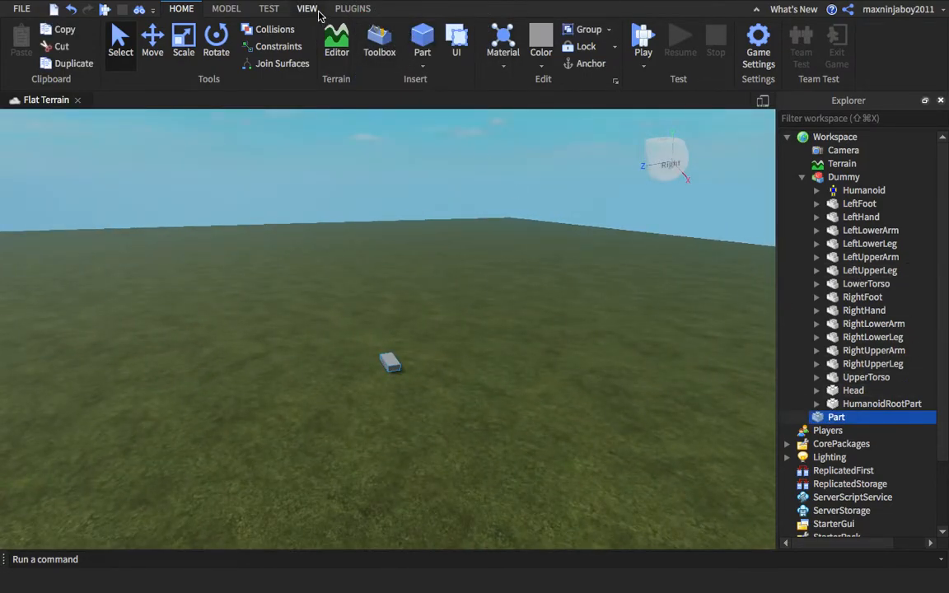
Set the Part's Size to 0.6, 0.6, 0.6 in Properties
click(307, 8)
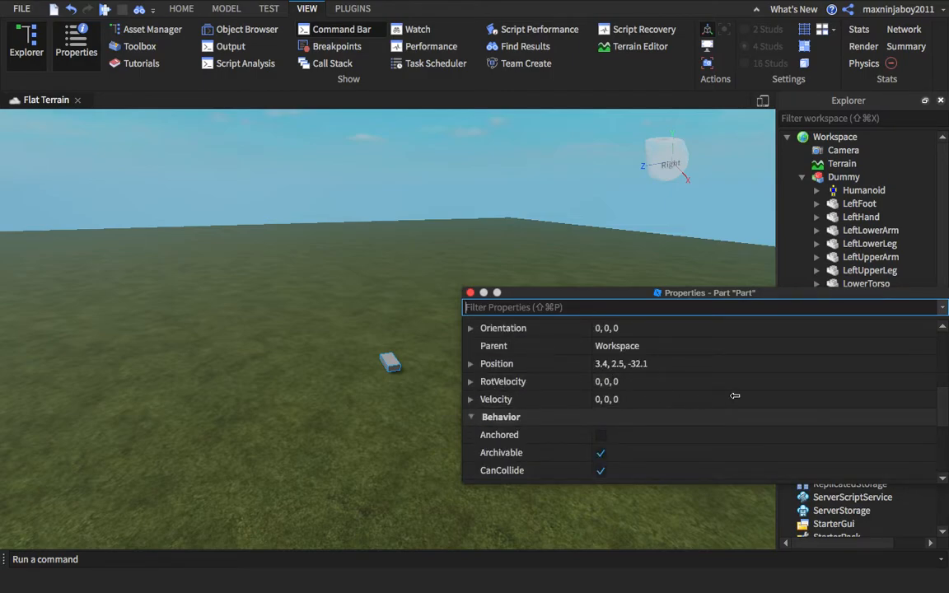
mouse_move(920, 300)
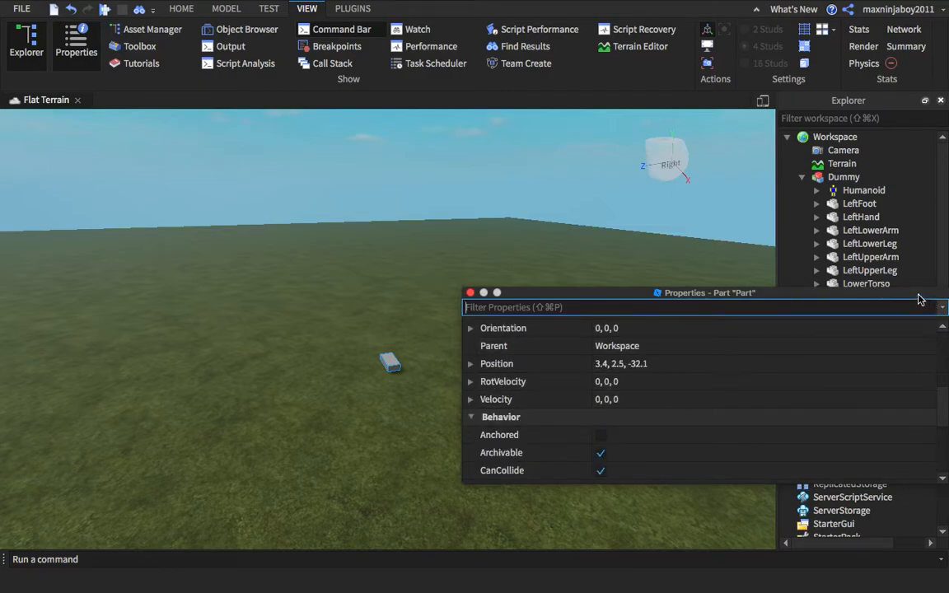
drag(709, 293, 564, 257)
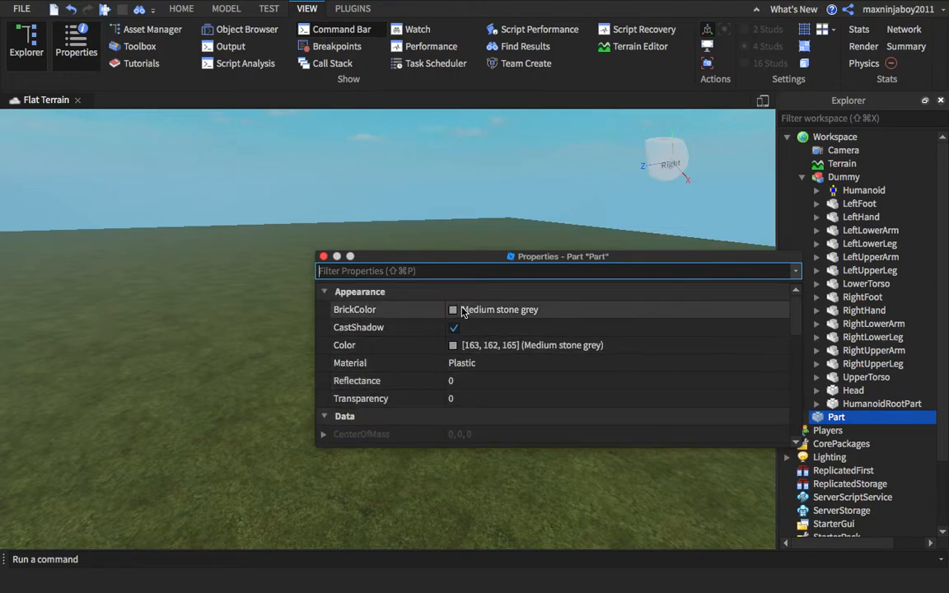
scroll(down, 3)
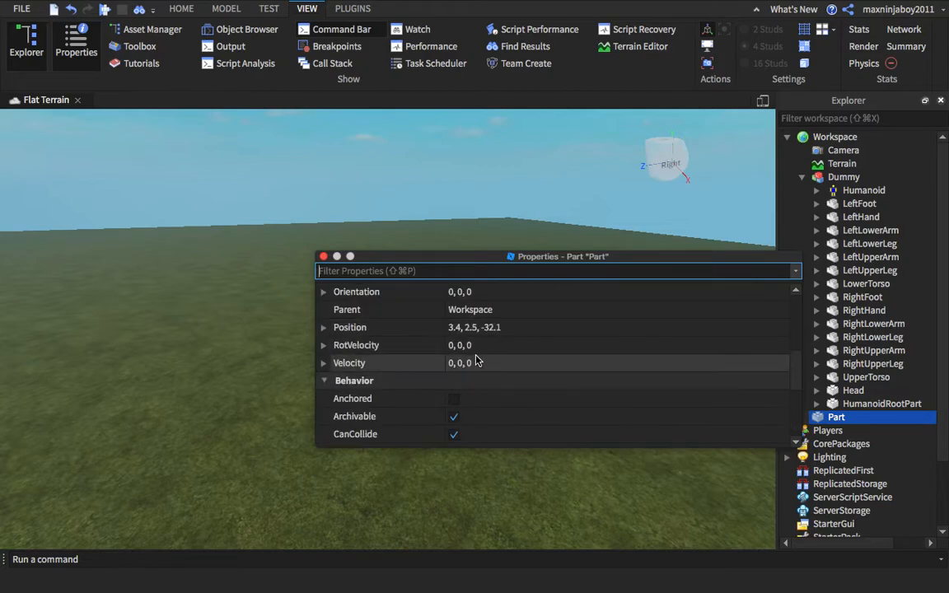
scroll(up, 3)
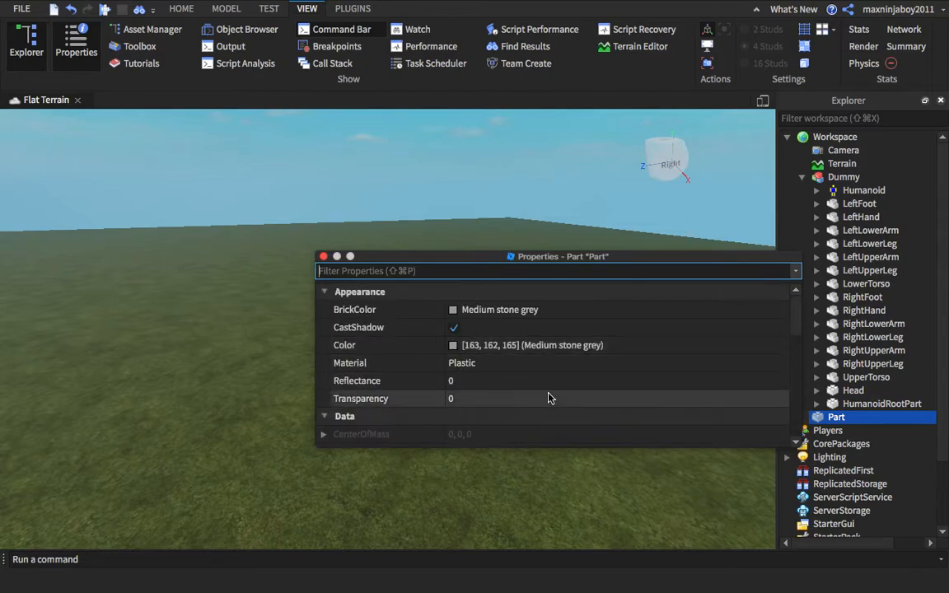
scroll(down, 3)
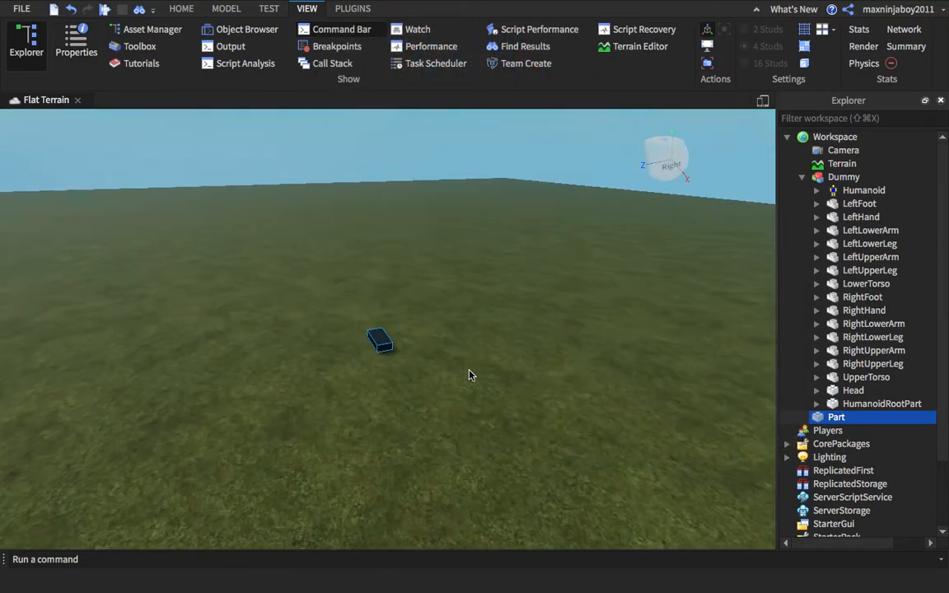
click(76, 40)
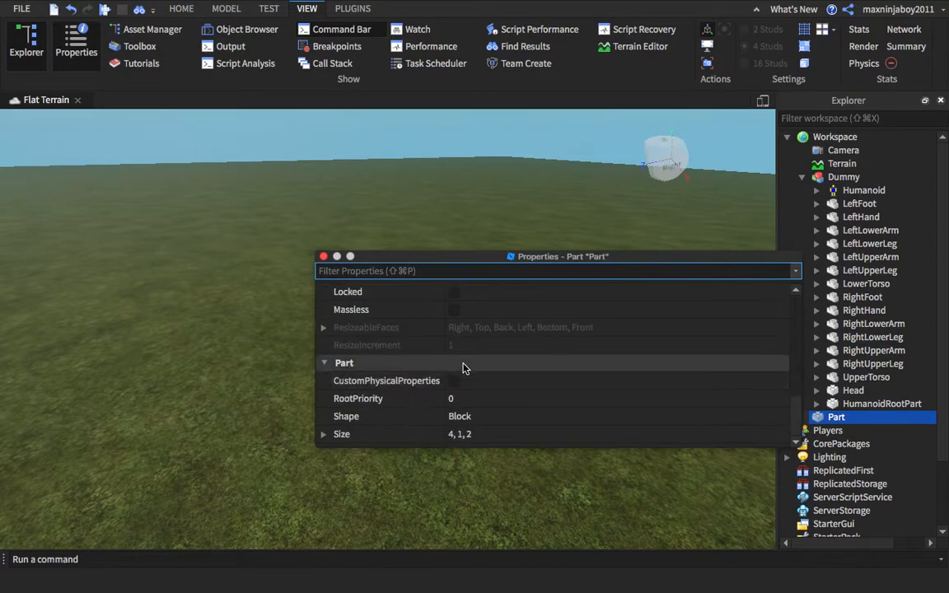
click(459, 436)
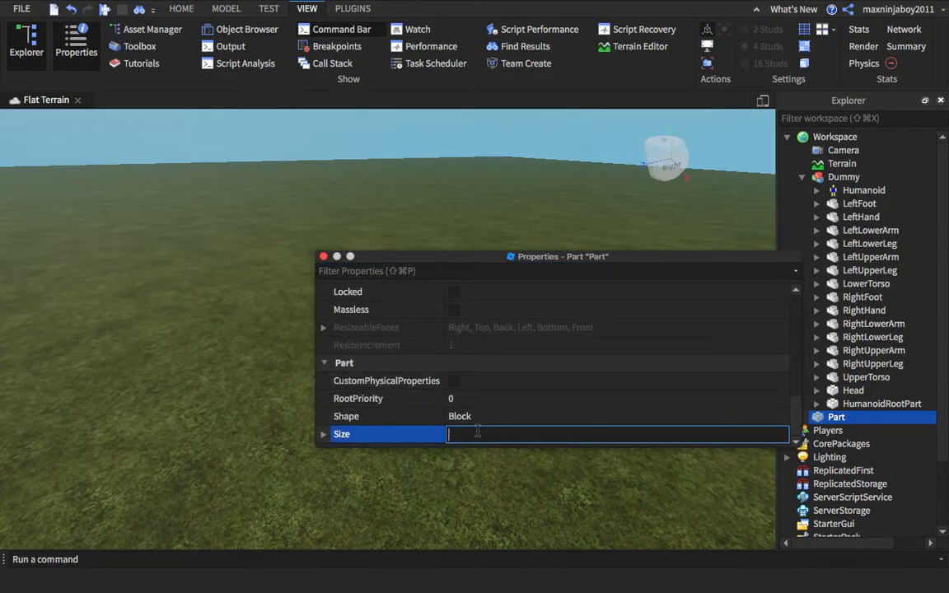
text(.6,.6)
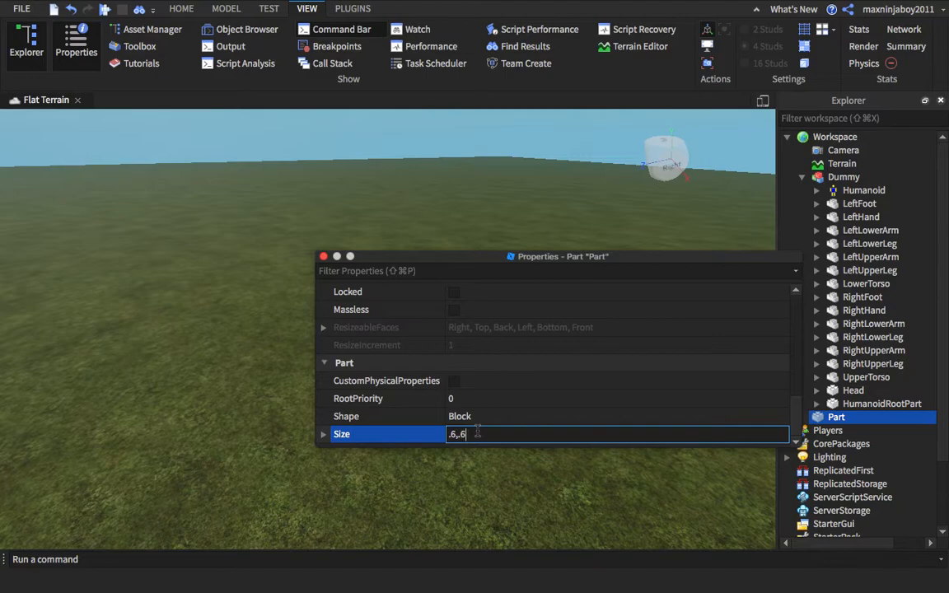
text(,.6)
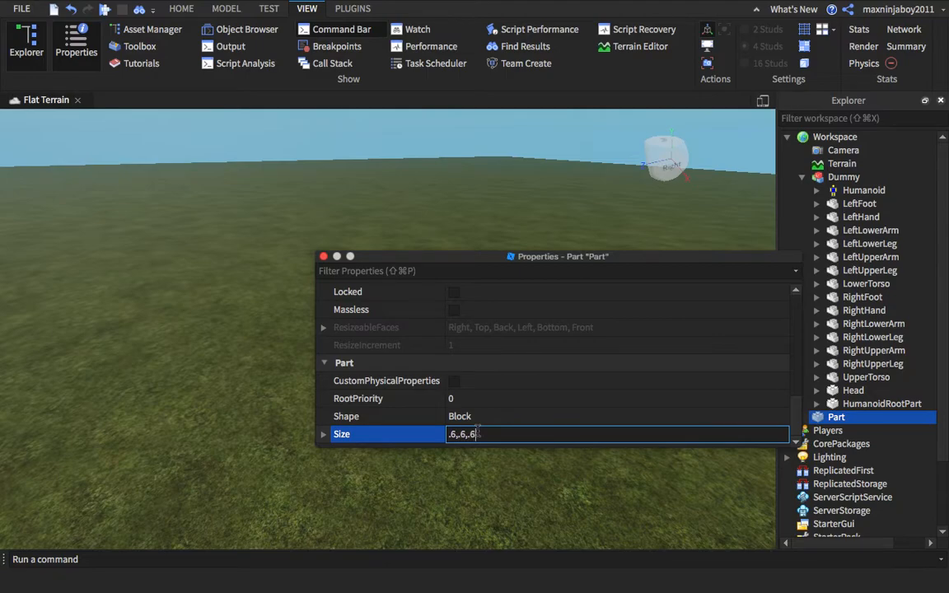
key(Return)
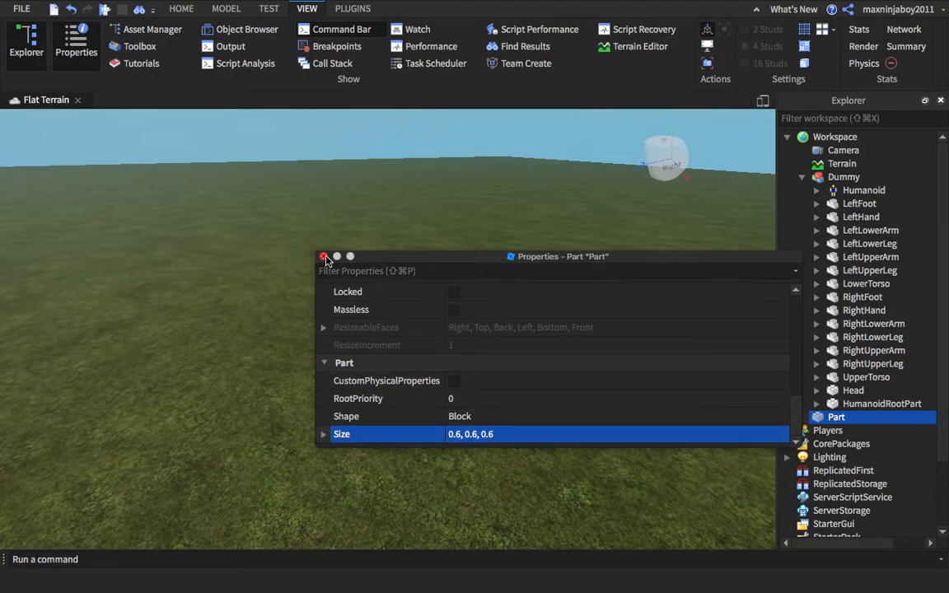
click(323, 258)
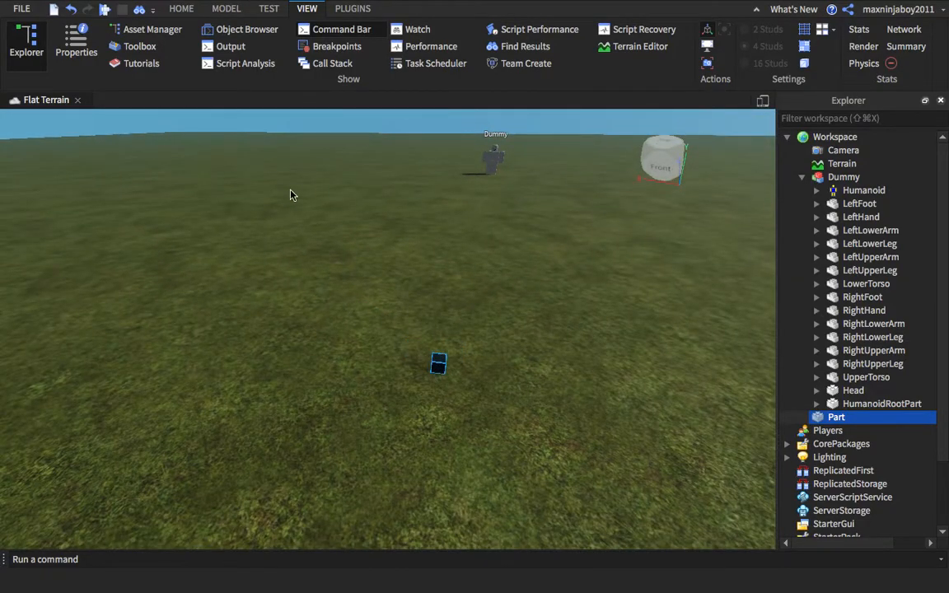
Change the Part's BrickColor to Sea green
click(75, 41)
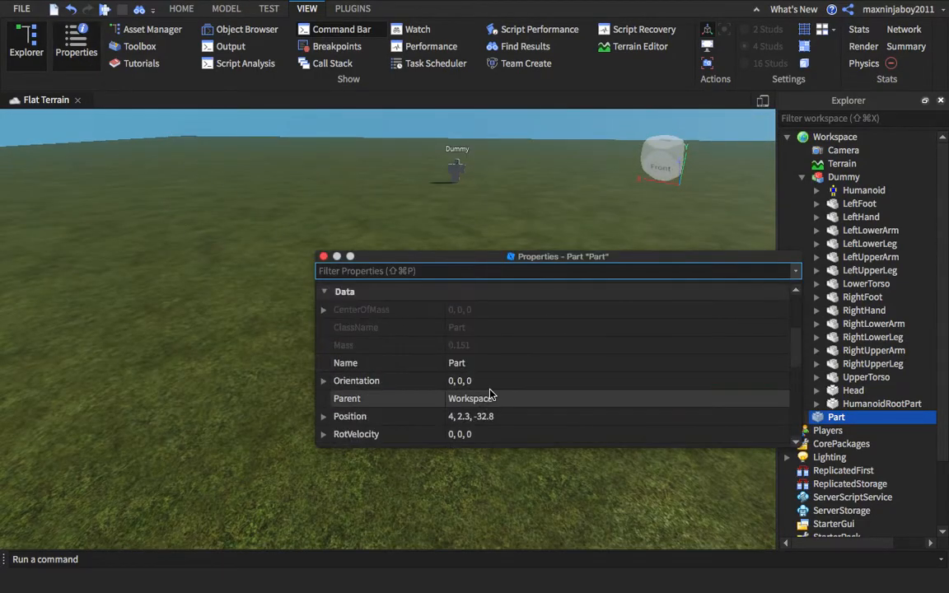
click(453, 346)
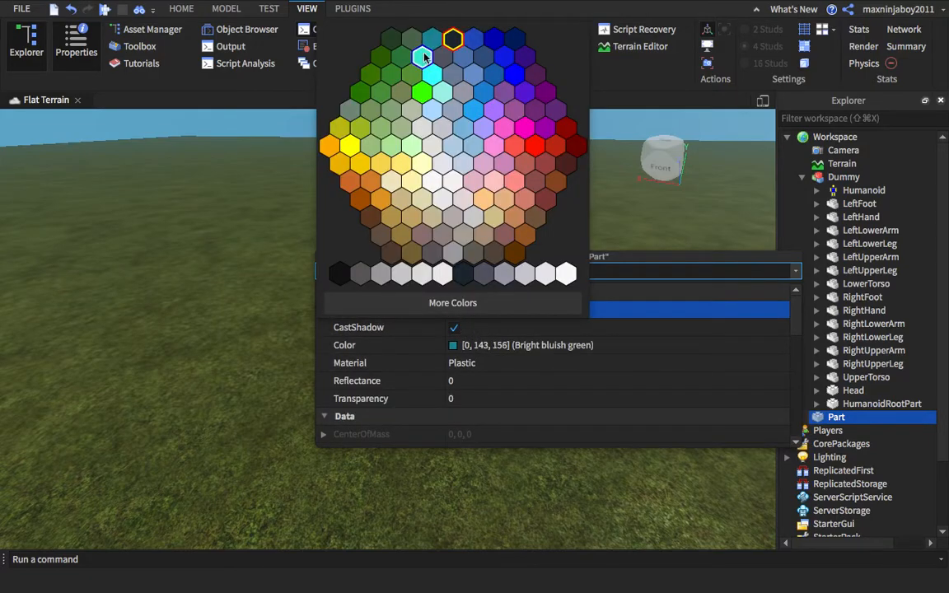
click(453, 39)
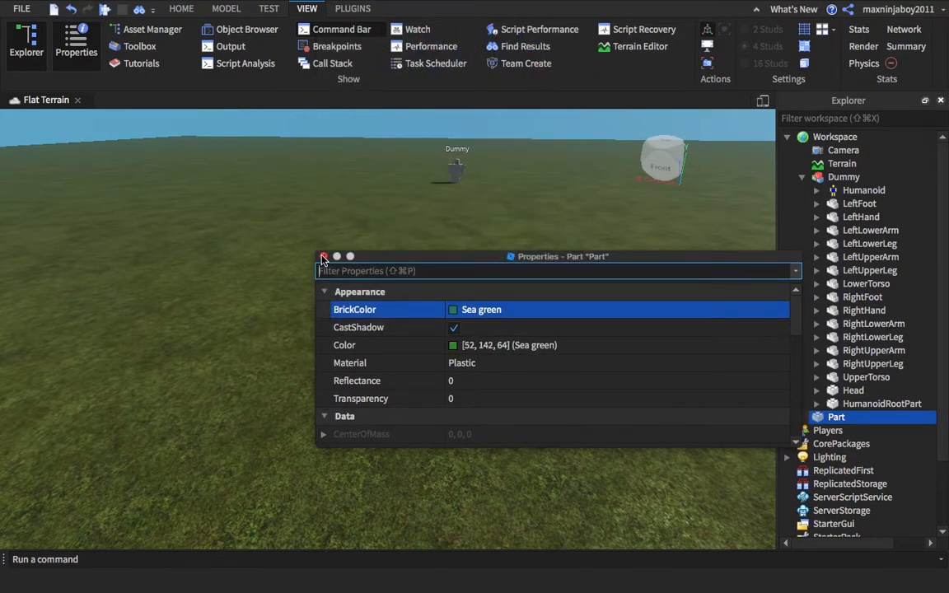
click(323, 257)
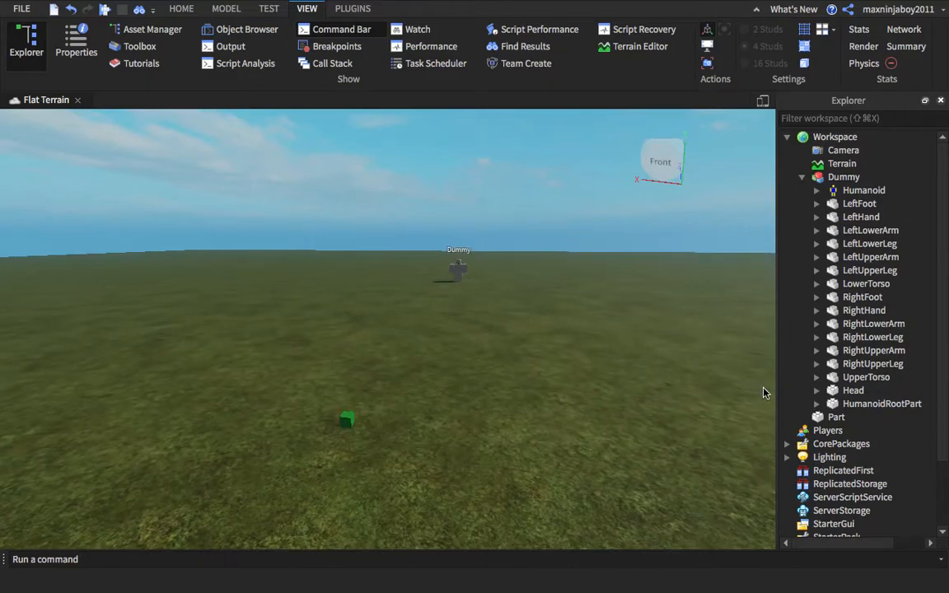
Insert a Script into the Dummy and begin typing script.Parent in it
click(844, 177)
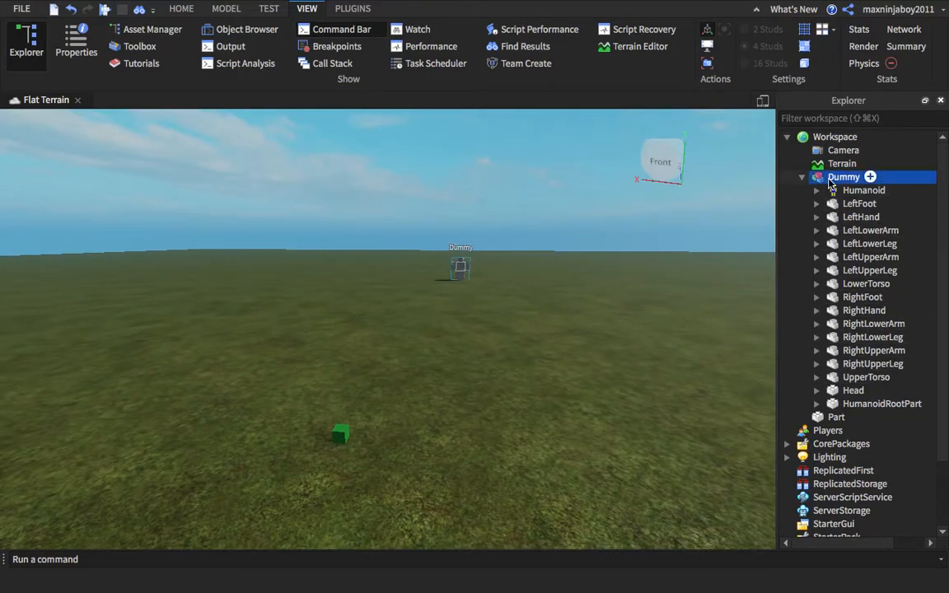
click(870, 176)
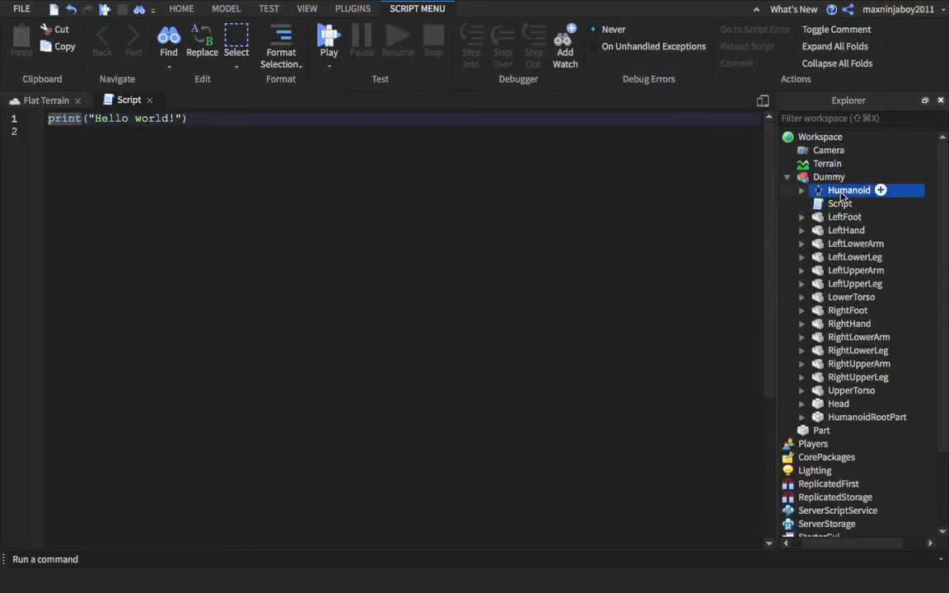
click(801, 191)
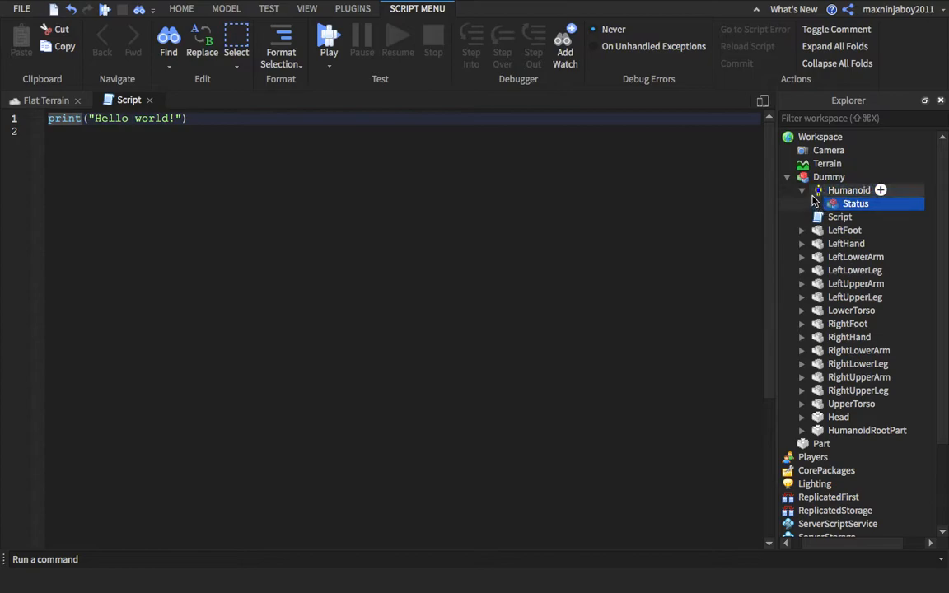
click(801, 192)
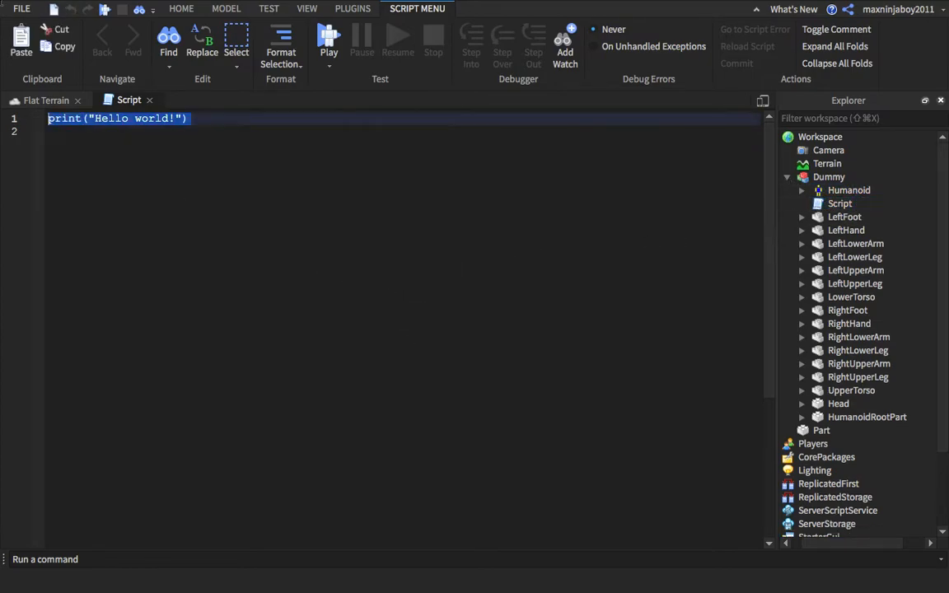
text(s)
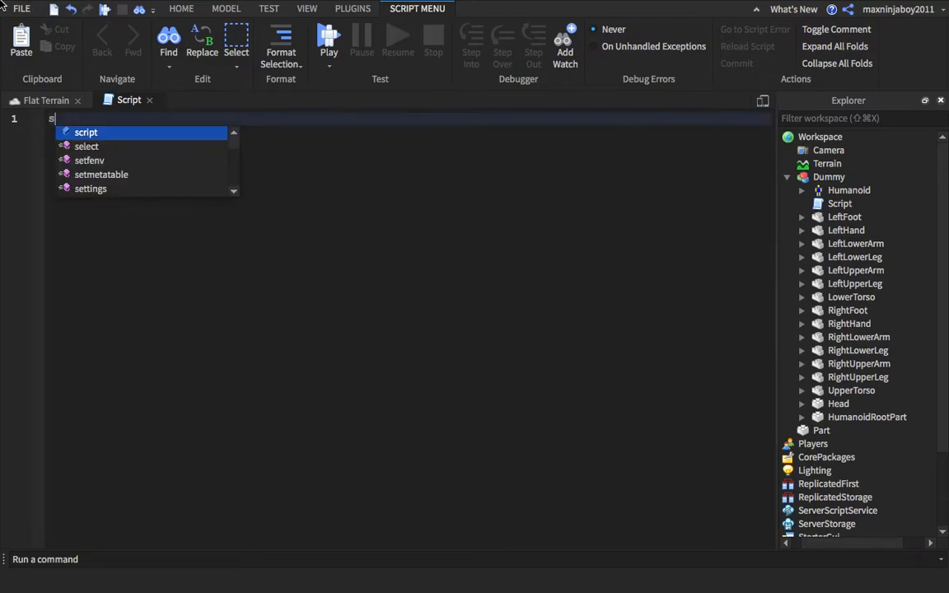
text(cript.Pare)
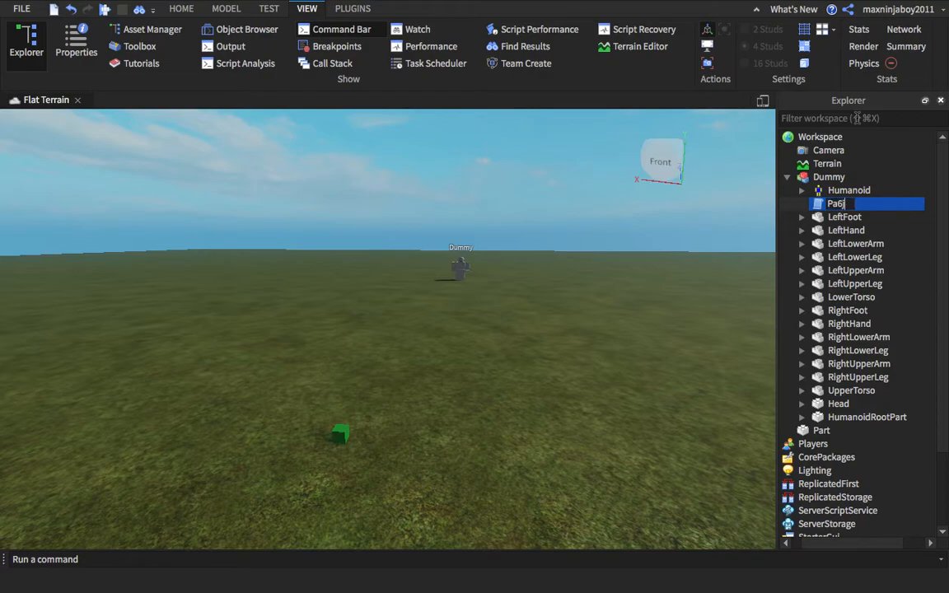
Rename the script MoveNPC and select the Dummy's HumanoidRootPart
text(Move)
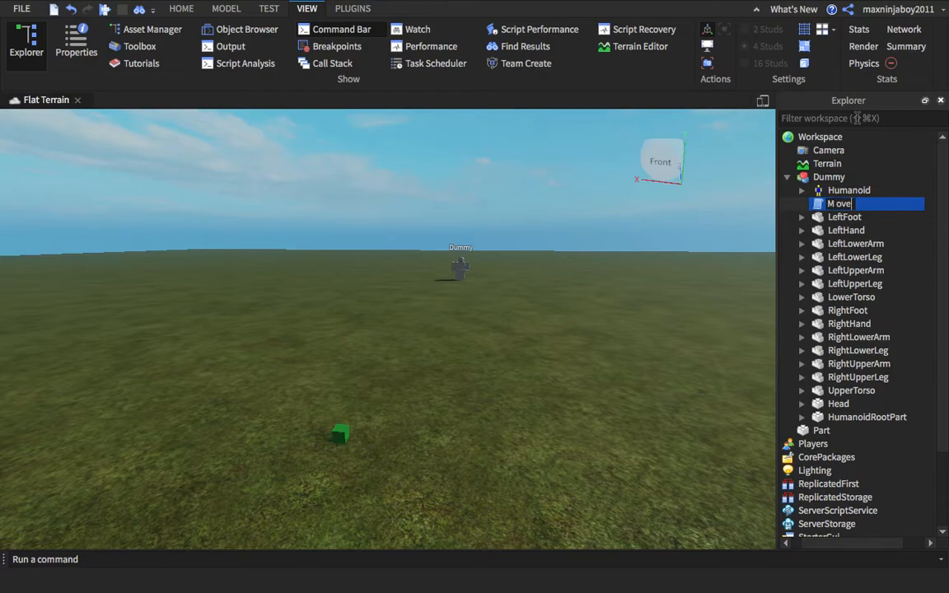
text(Move)
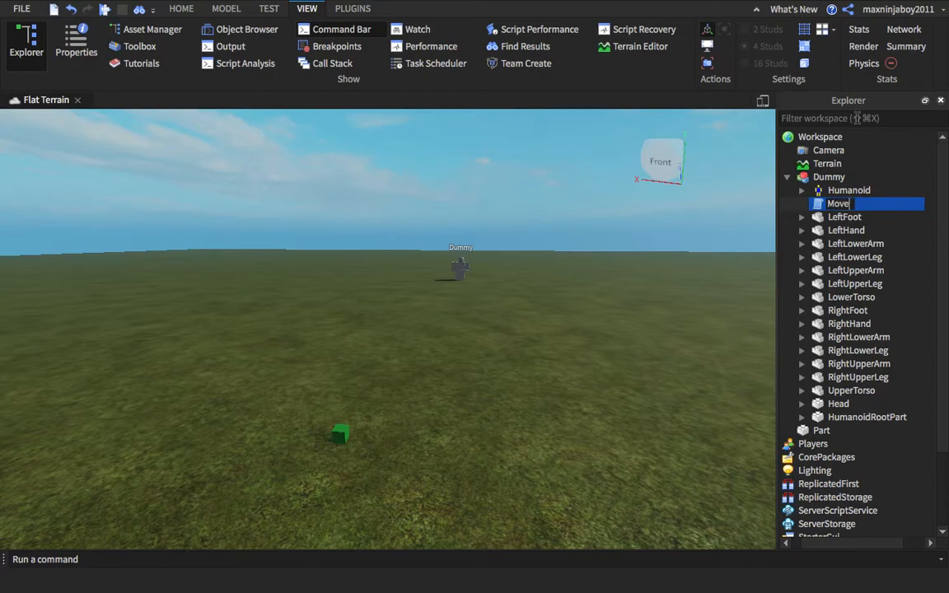
text(NPC)
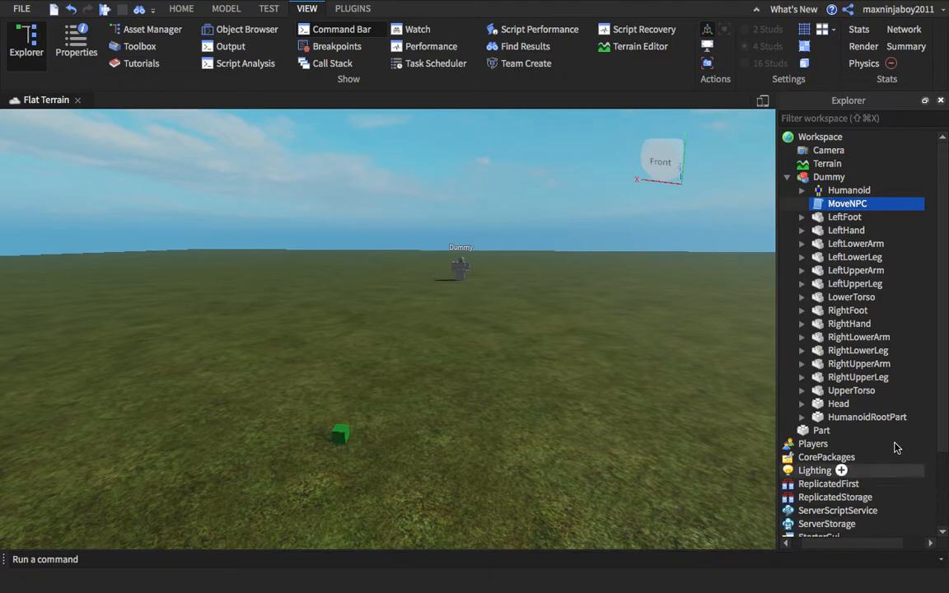
click(867, 416)
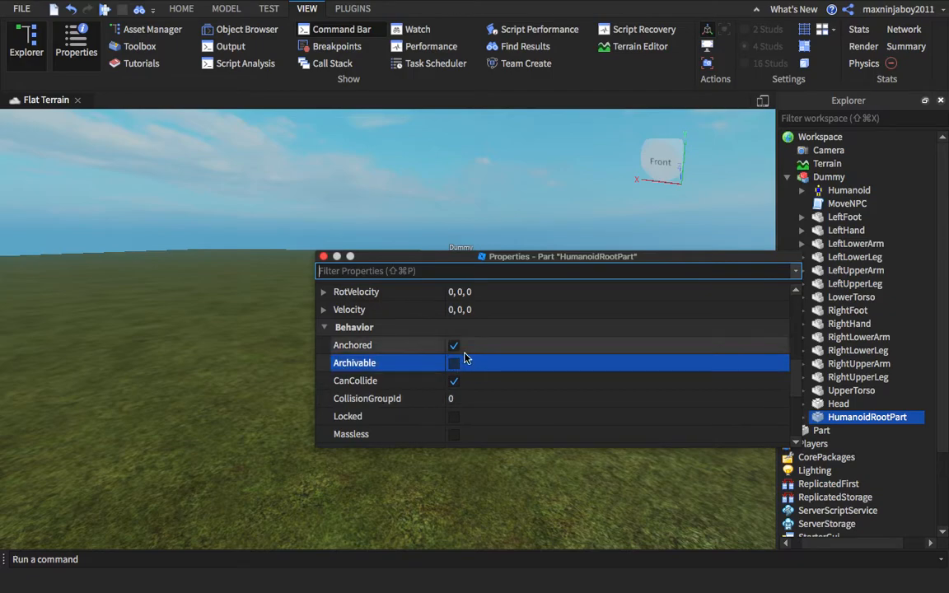
Unanchor the HumanoidRootPart, then open the MoveNPC script
click(353, 344)
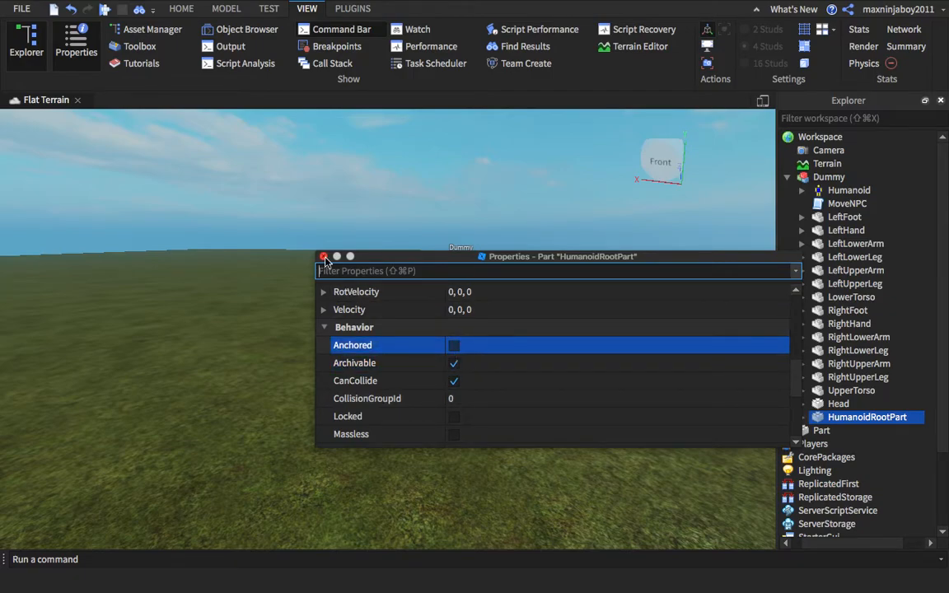
click(323, 257)
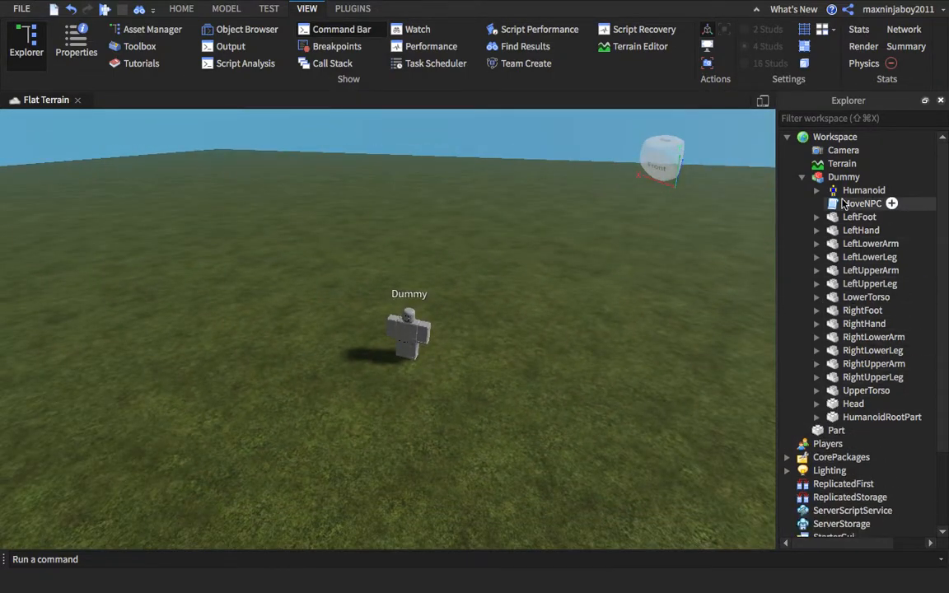
double_click(862, 204)
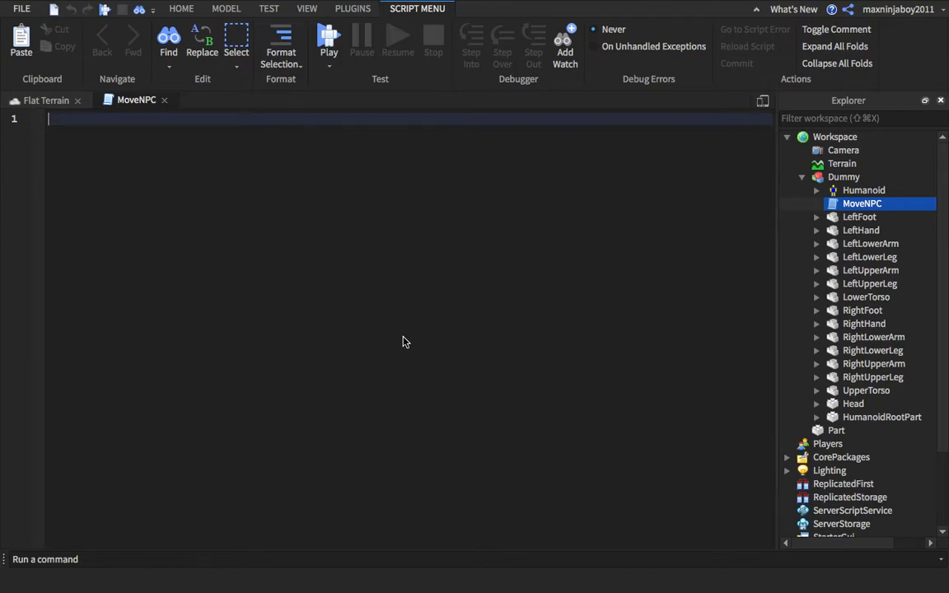
mouse_move(108, 356)
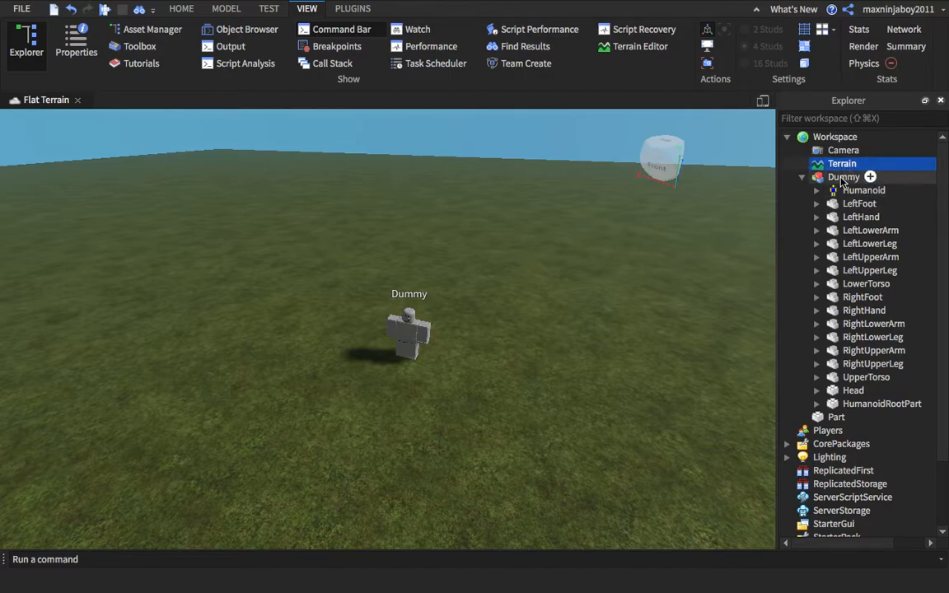
Add a new Script to the Dummy, rename it Handler and begin its first line
click(870, 176)
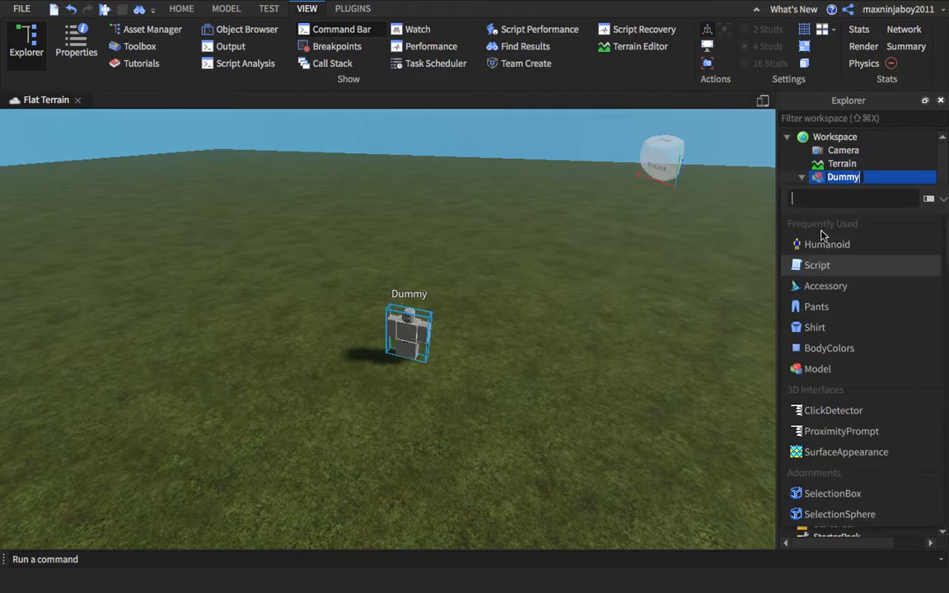
click(818, 263)
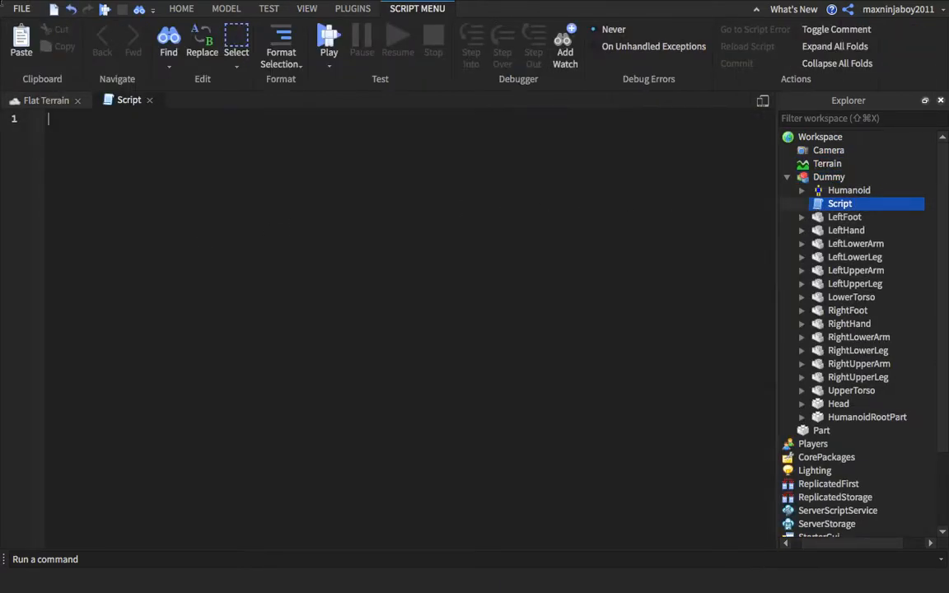
right_click(841, 204)
text(Handl)
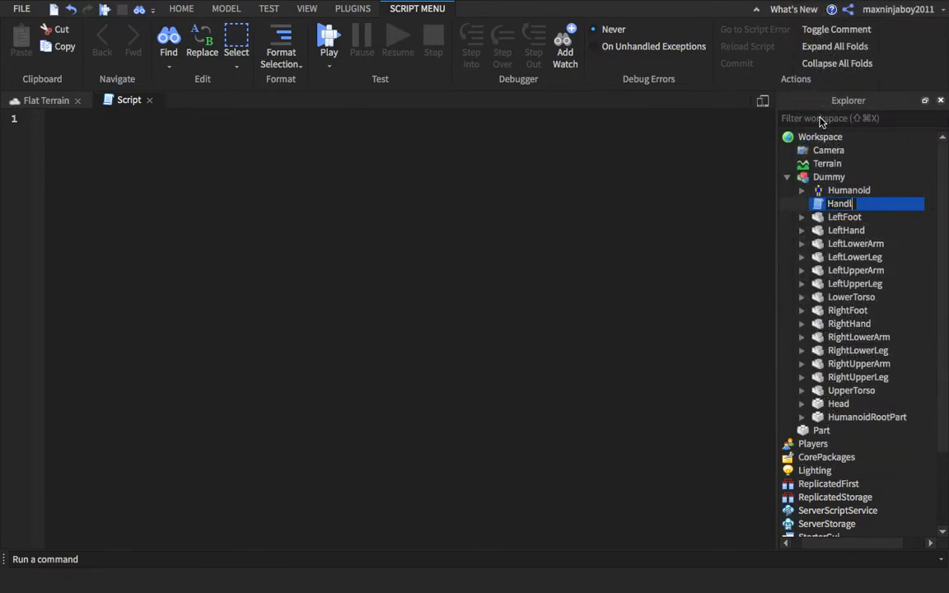
key(Return)
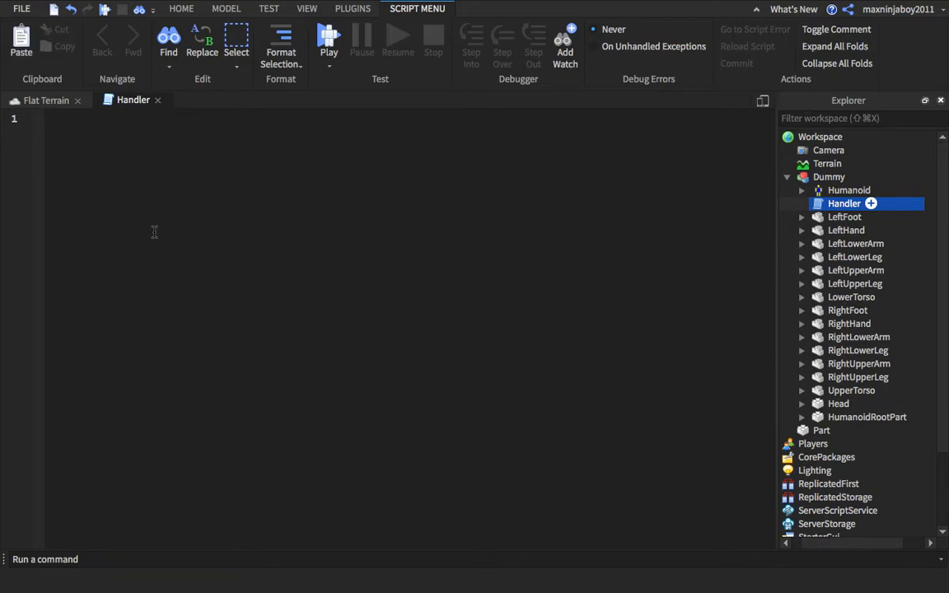
text(script.Parent)
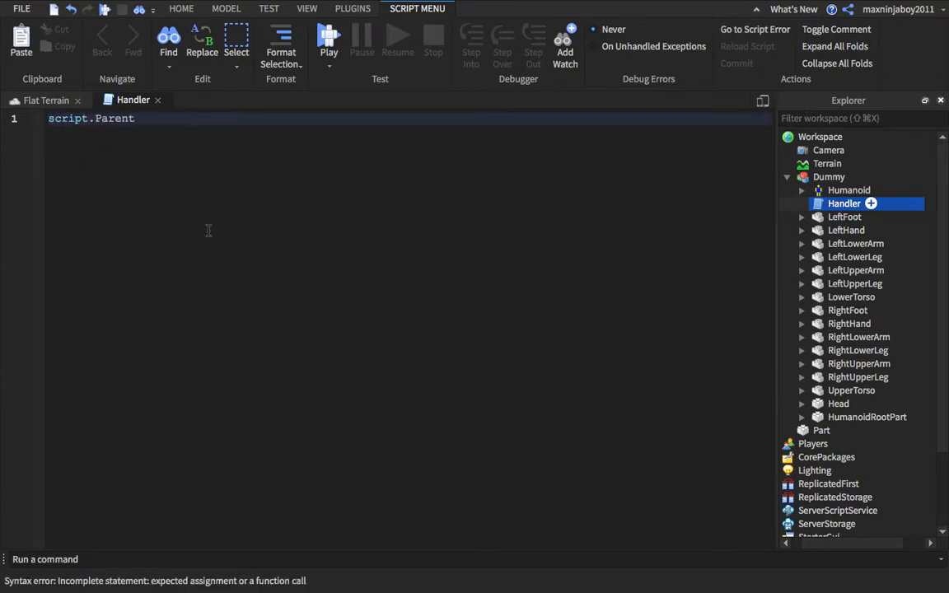
mouse_move(849, 191)
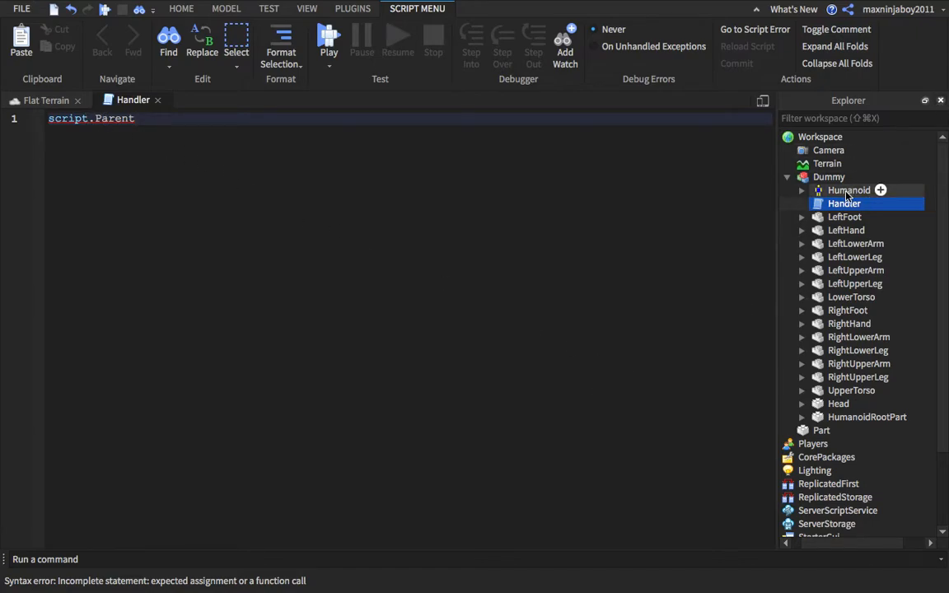
Write script.Parent.Humanoid.WalkToPoint = Vector3.new( in the Handler script
text(.Humanoid)
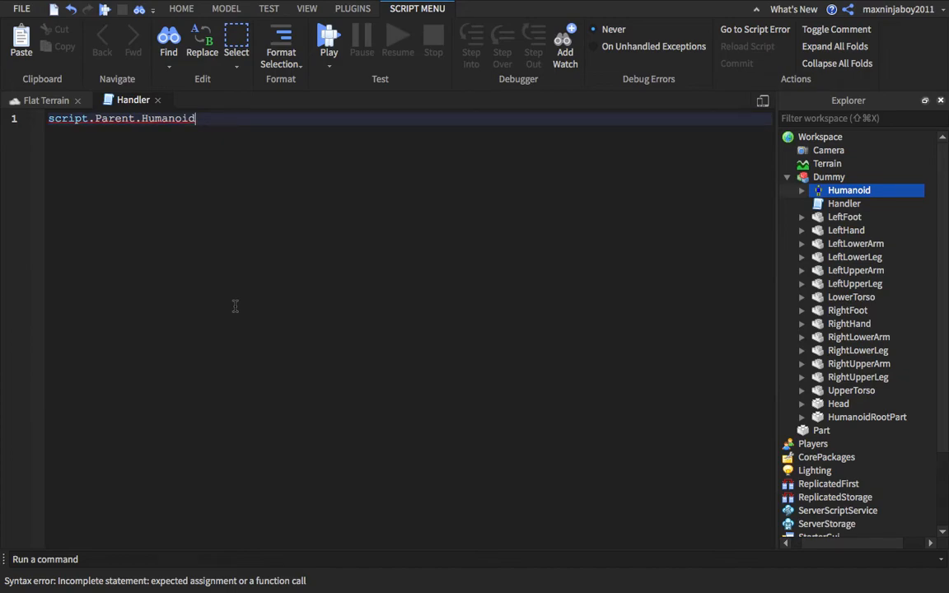
text(.)
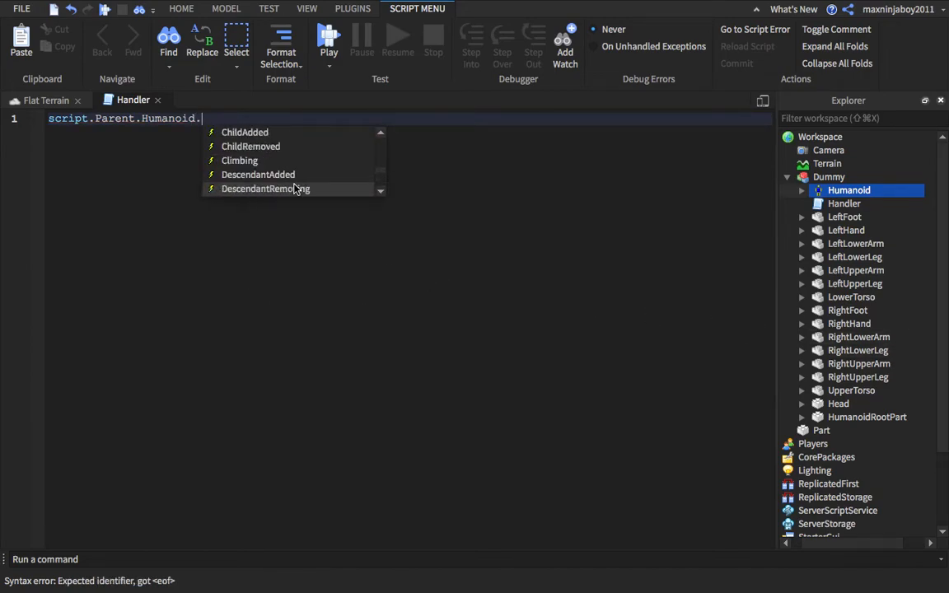
scroll(down, 3)
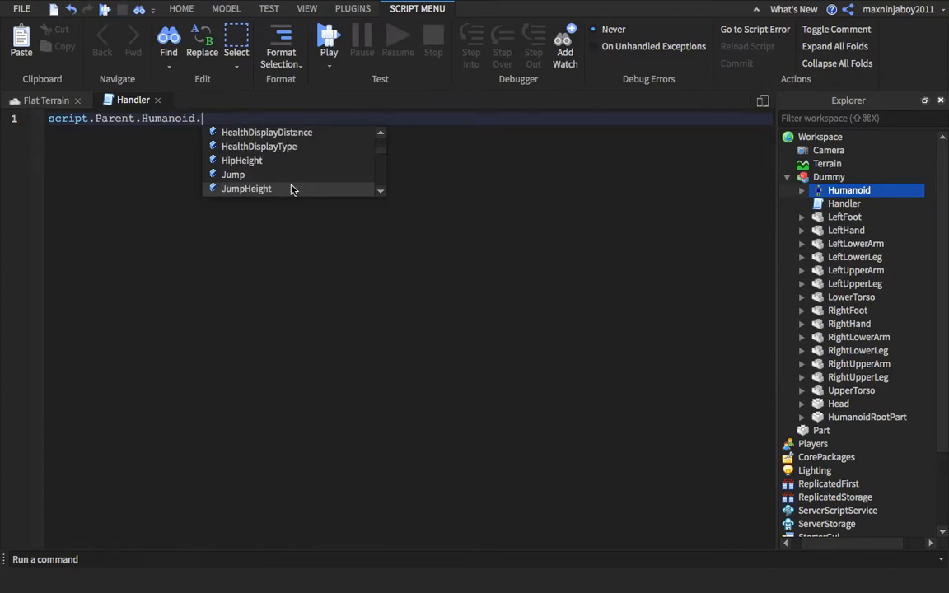
text(Walk)
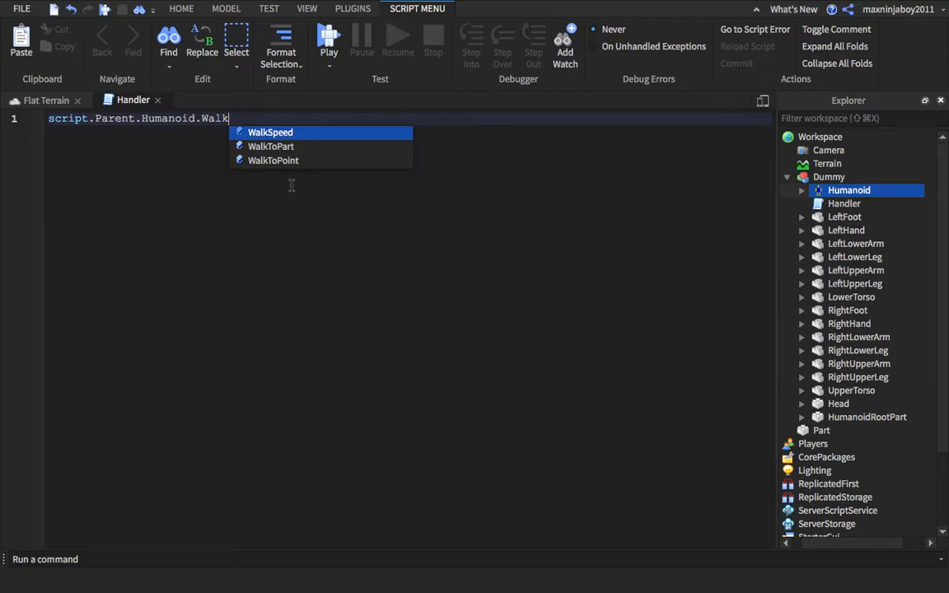
click(273, 160)
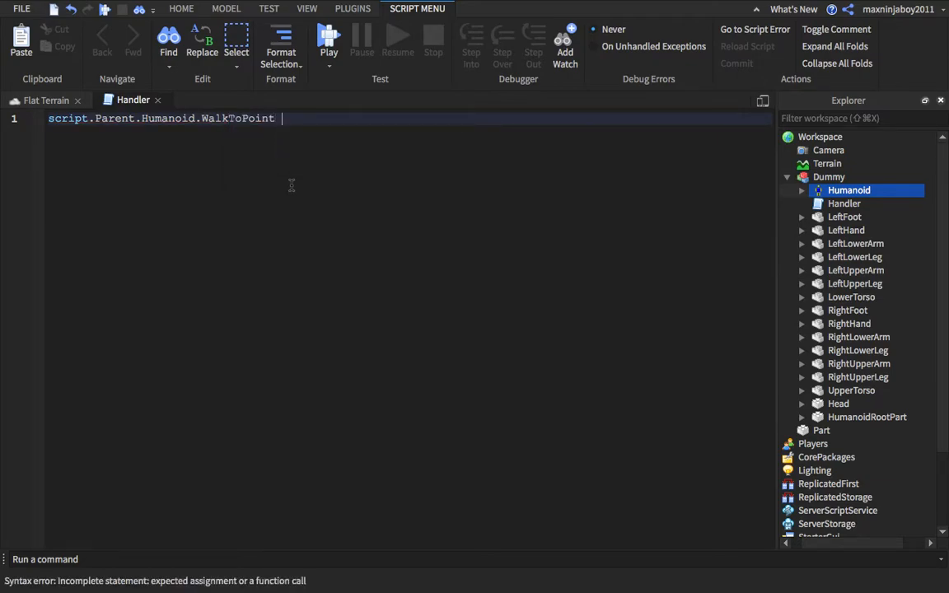
text(= Ve)
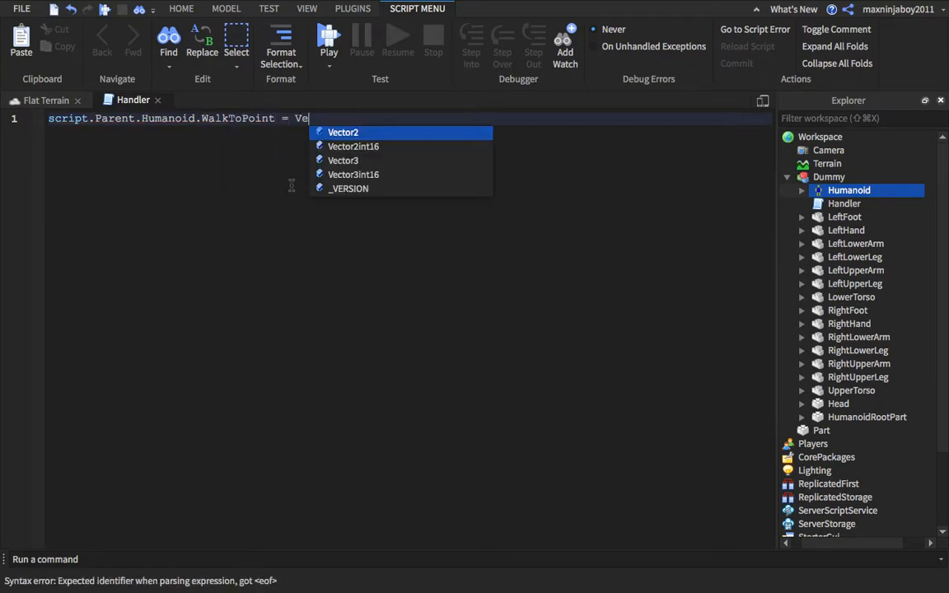
text(ctor3.new)
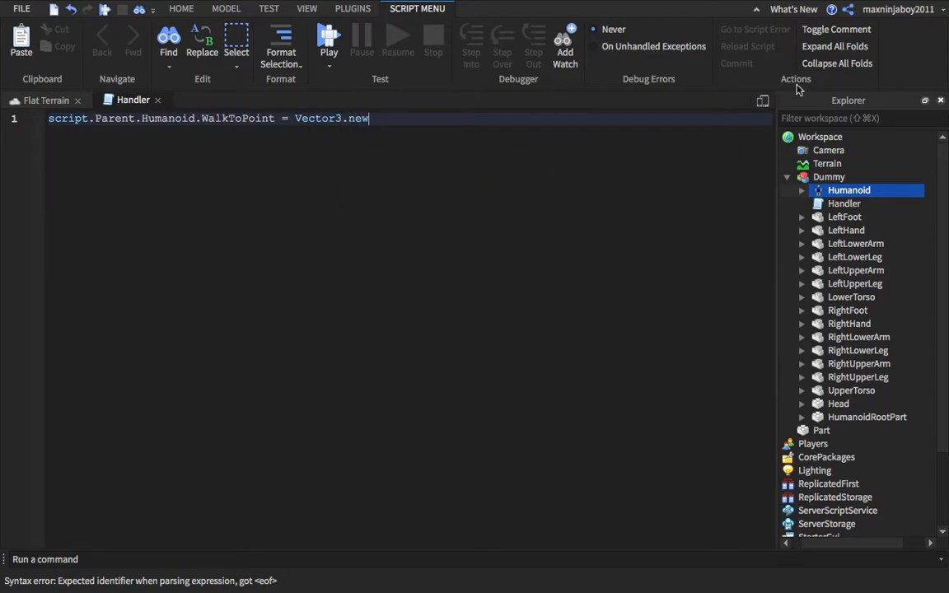
Copy the green Part's Position (4, 2.3, -32.8) and paste it into Vector3.new()
click(353, 10)
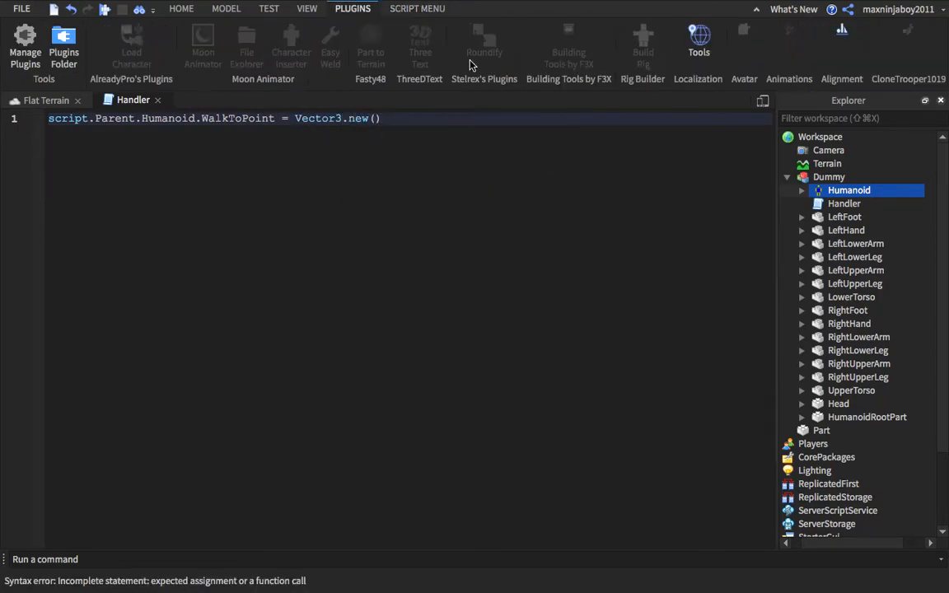
mouse_move(98, 148)
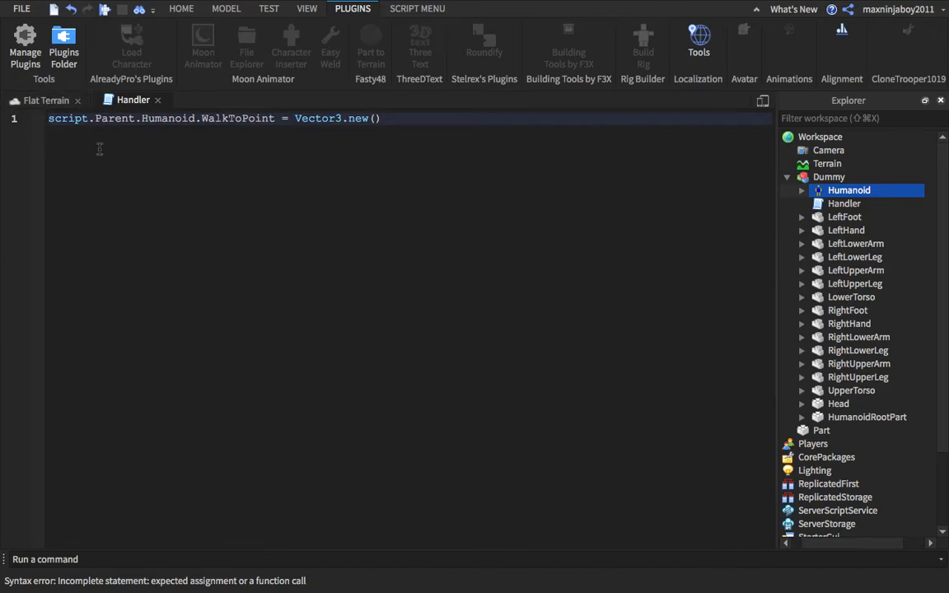
click(307, 8)
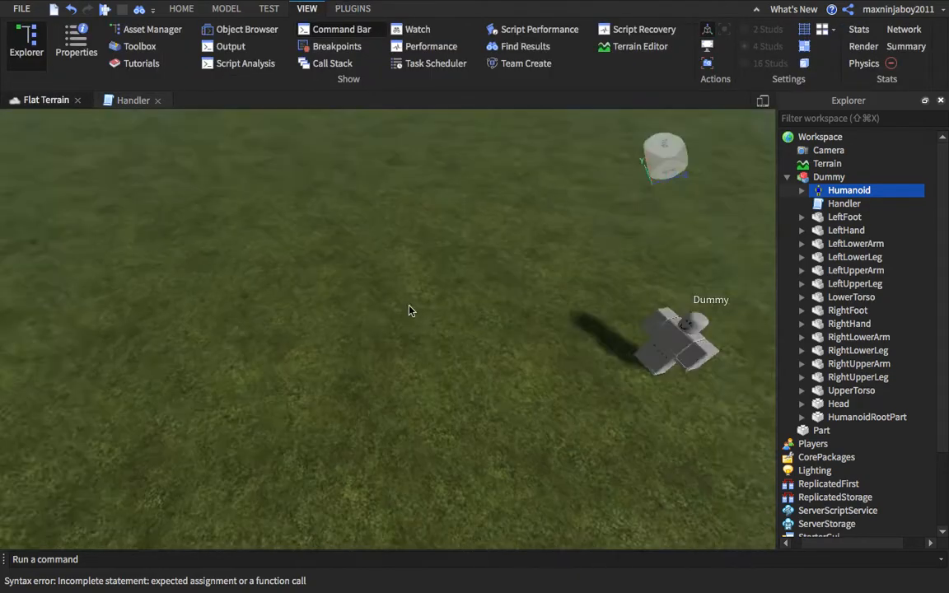
click(836, 430)
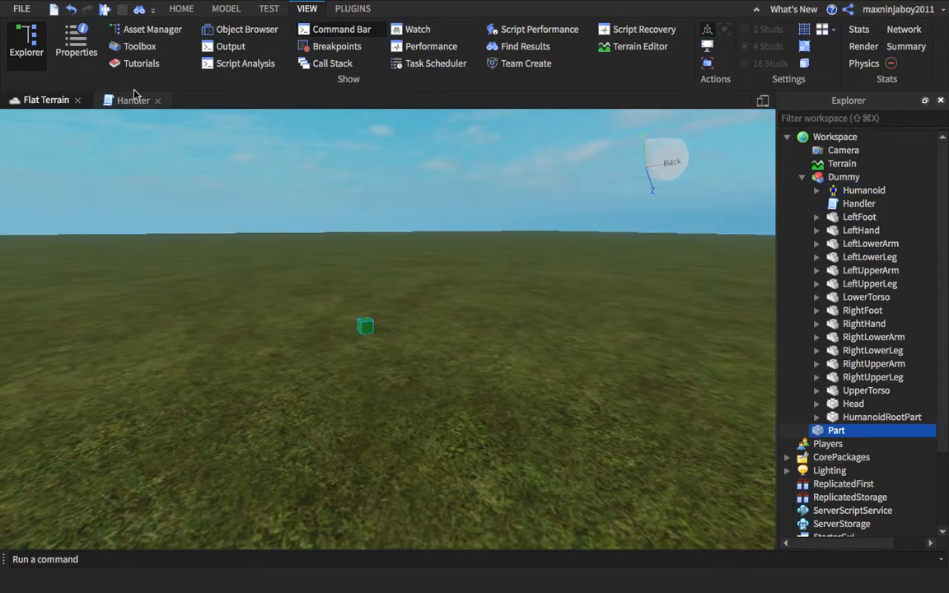
click(76, 40)
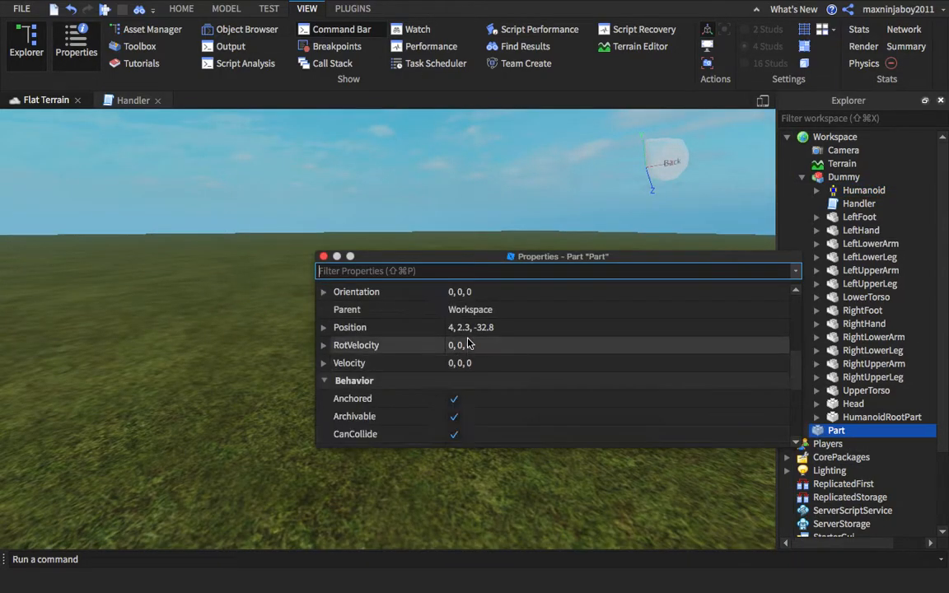
right_click(470, 327)
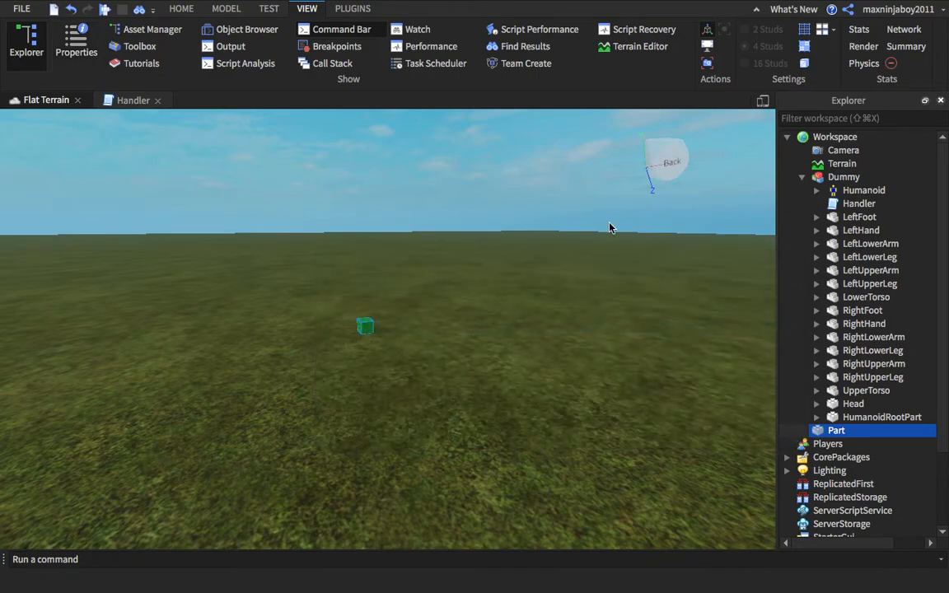
click(132, 100)
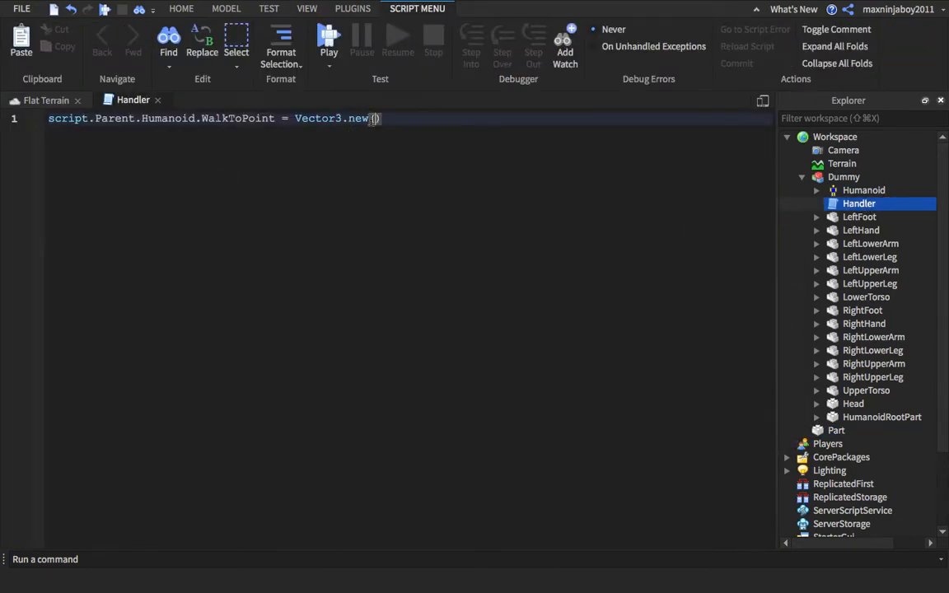
text(4, 2.3, -32.8)
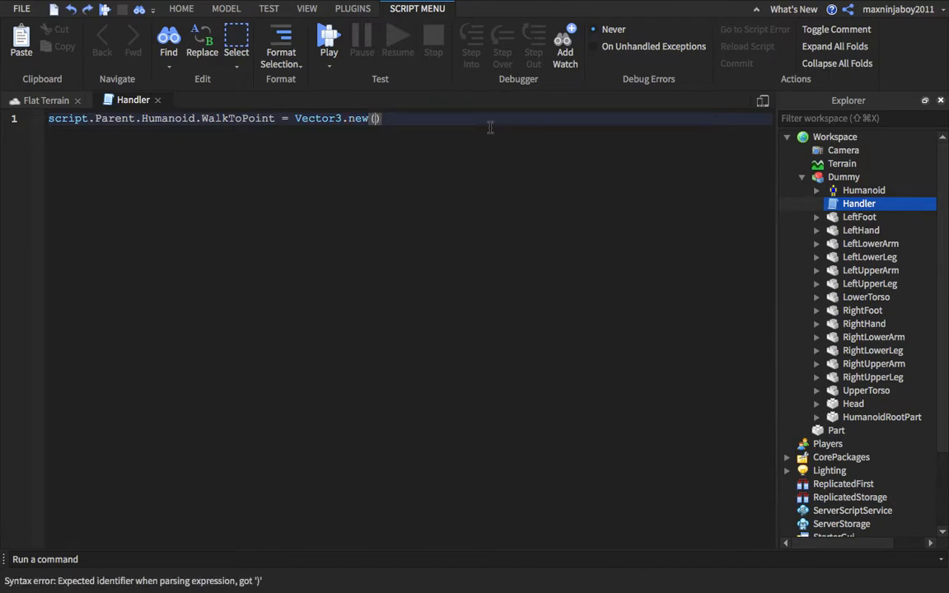
text(4, 2.3, -32.8)
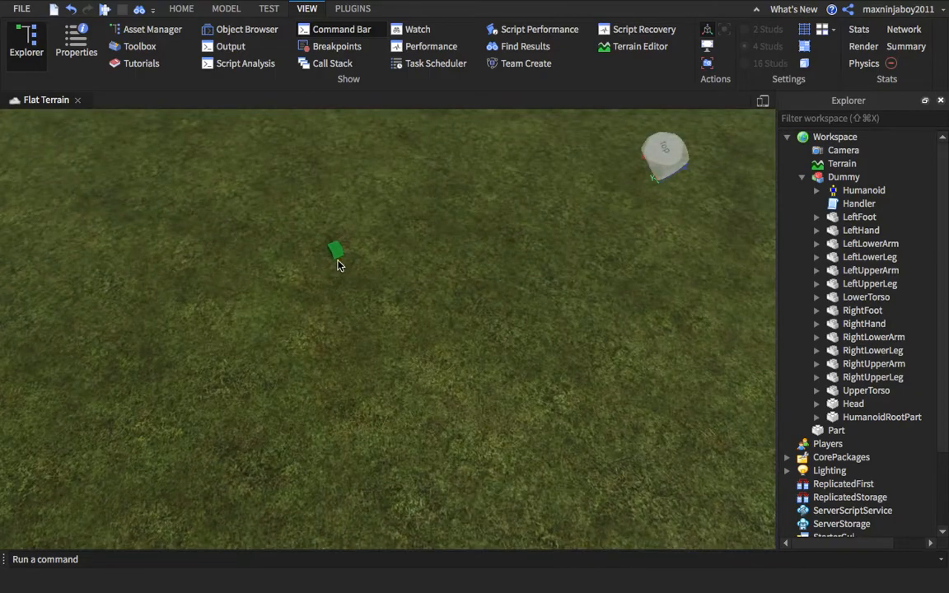
click(837, 431)
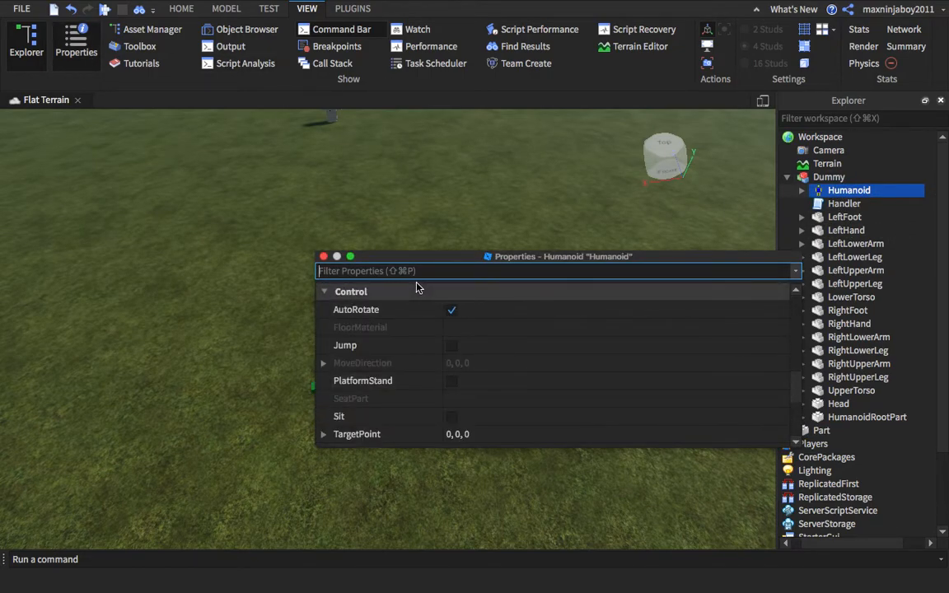
text(Walk)
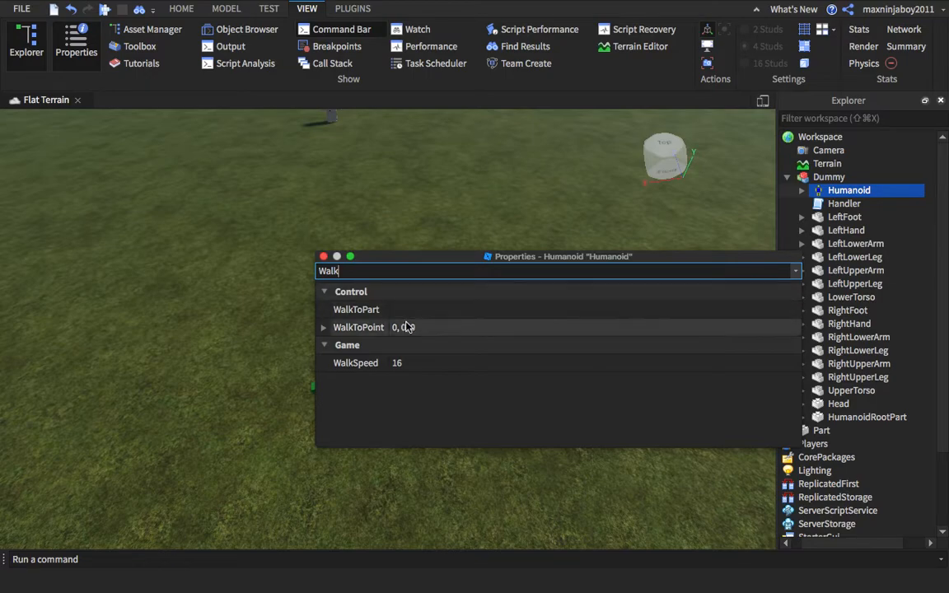
click(403, 326)
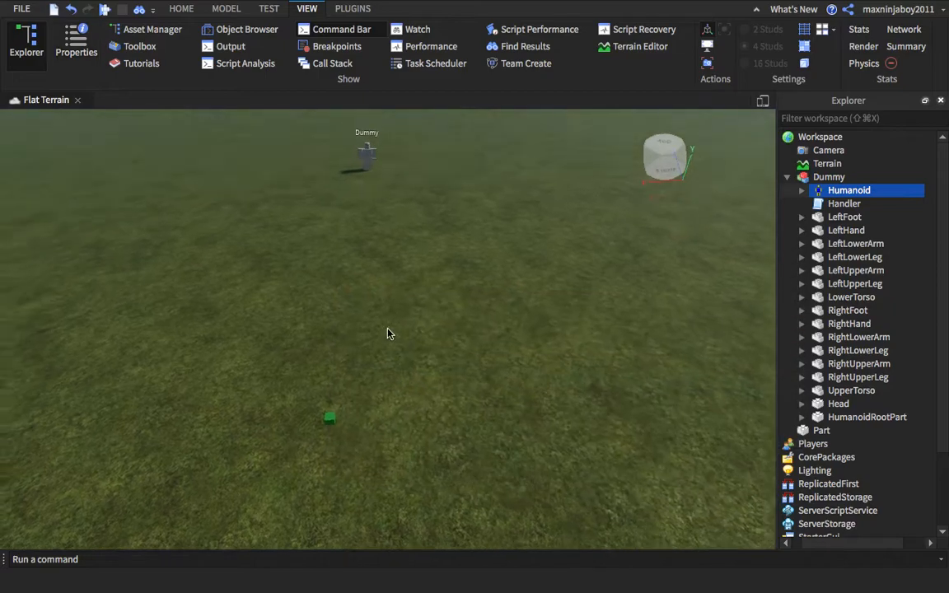
Start a Run test from the Home tab's play-mode list to watch the Dummy walk
click(181, 9)
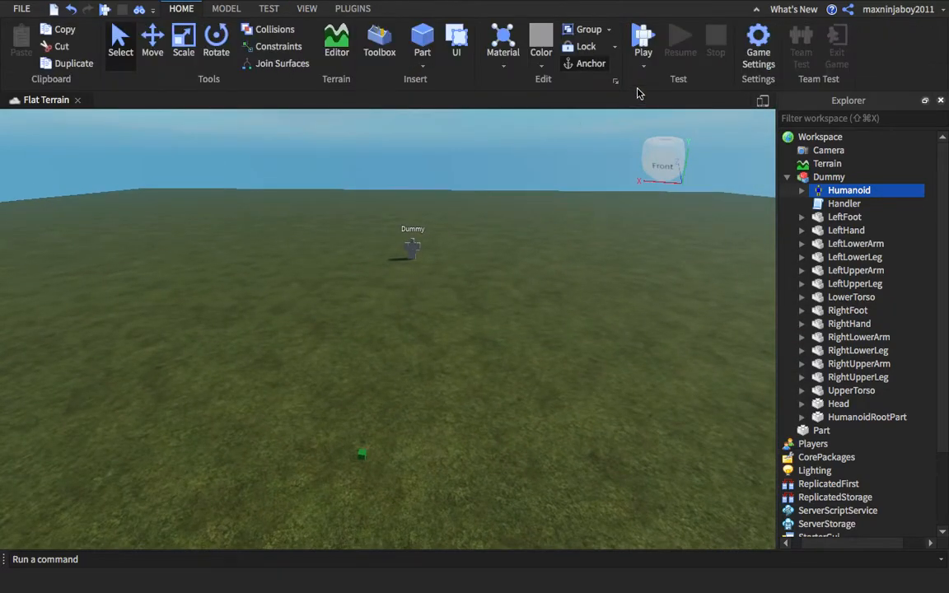
click(643, 40)
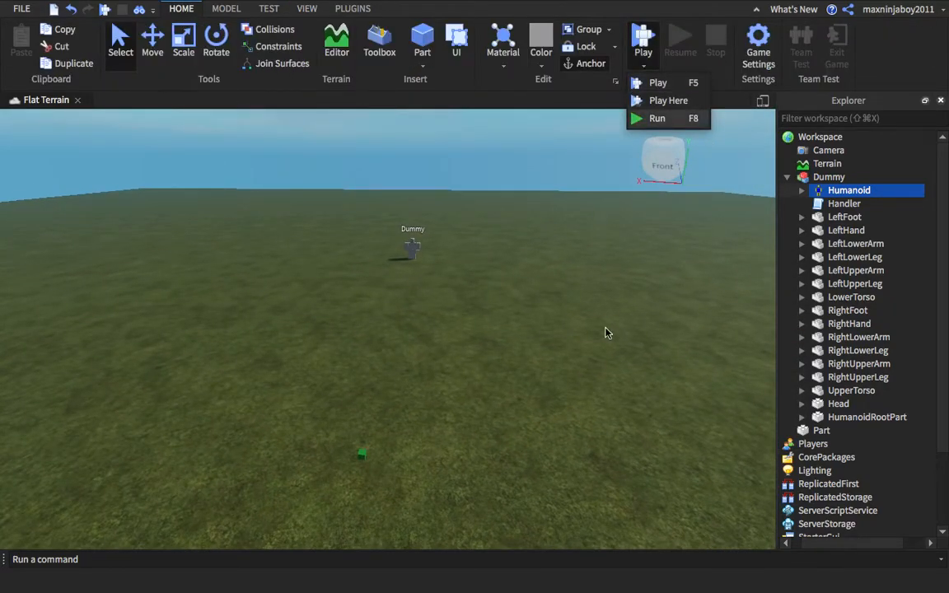
mouse_move(498, 261)
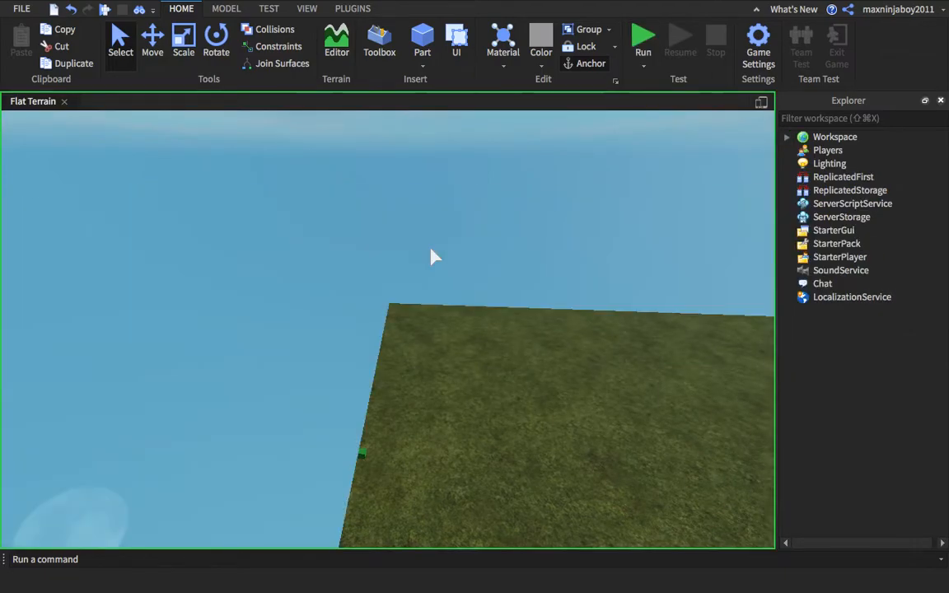
mouse_move(399, 306)
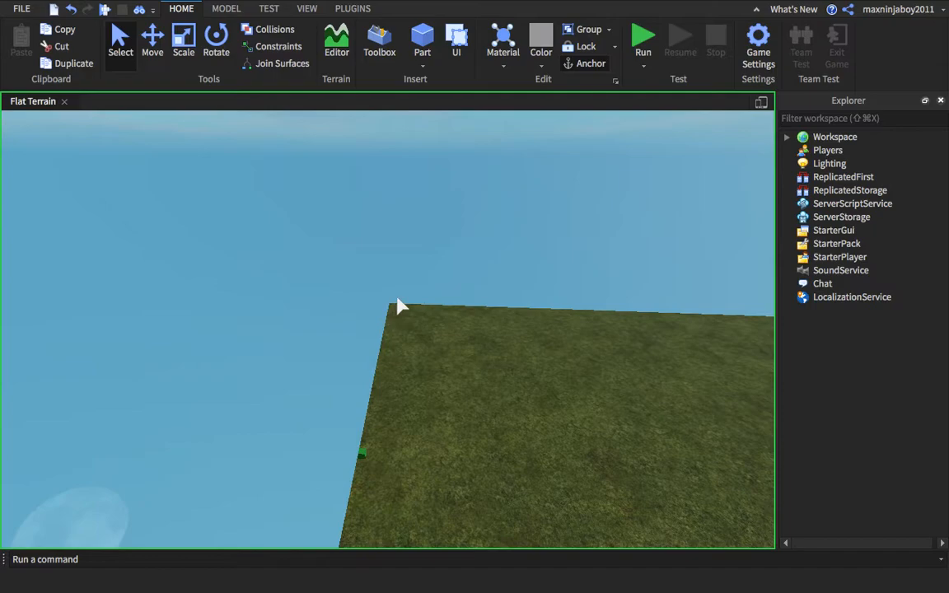
click(643, 36)
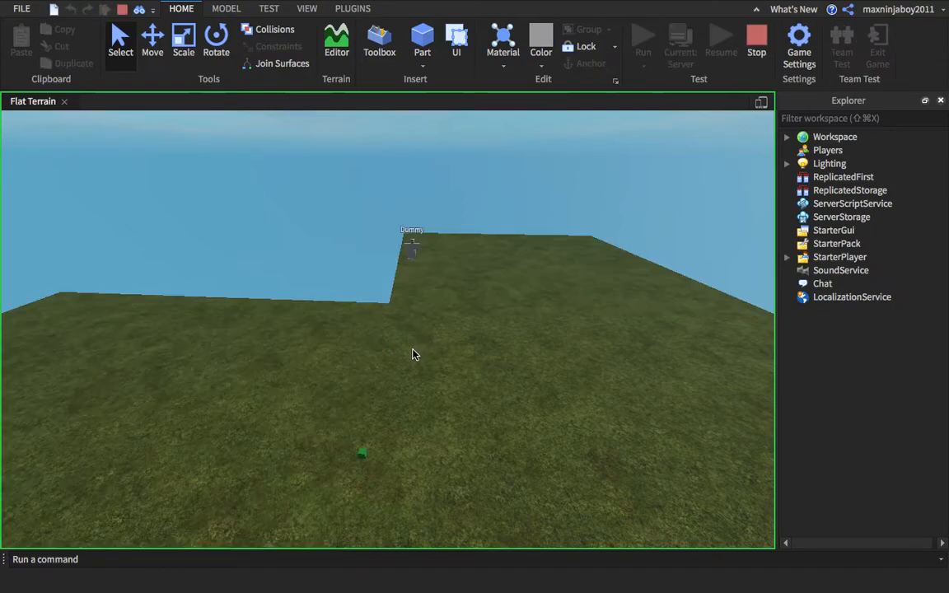
click(379, 40)
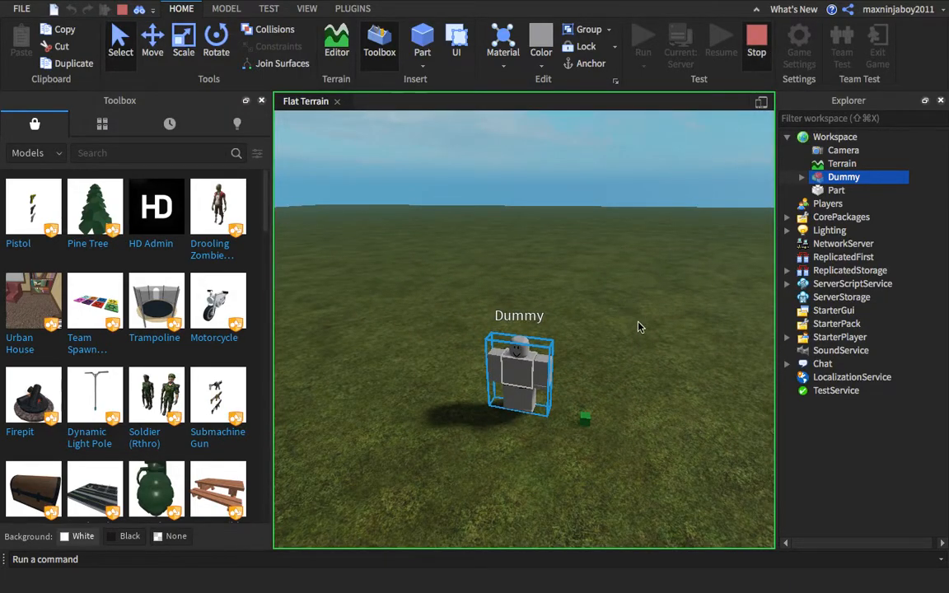
mouse_move(629, 267)
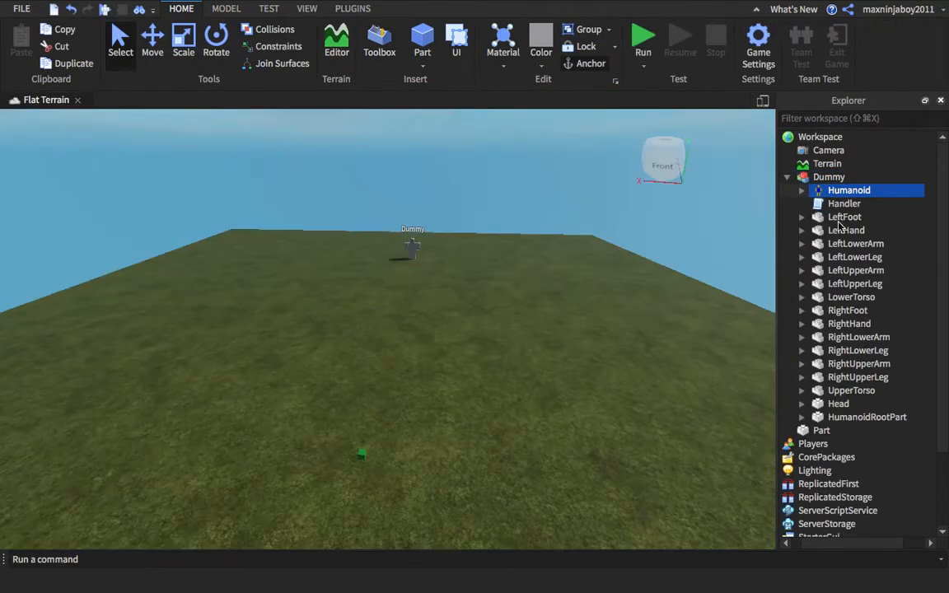
Review the Handler script, return to the scene and open the Humanoid's properties
double_click(844, 205)
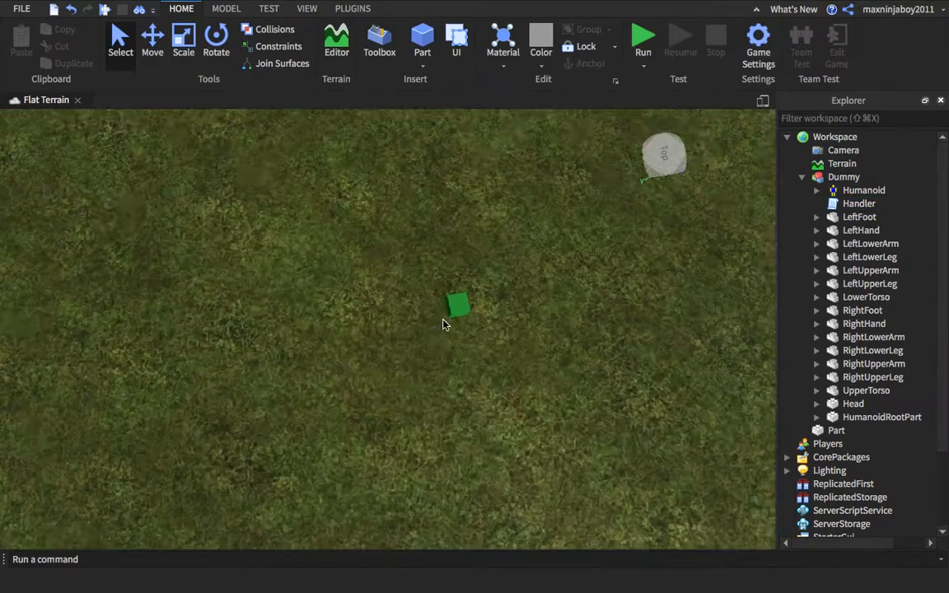
double_click(859, 204)
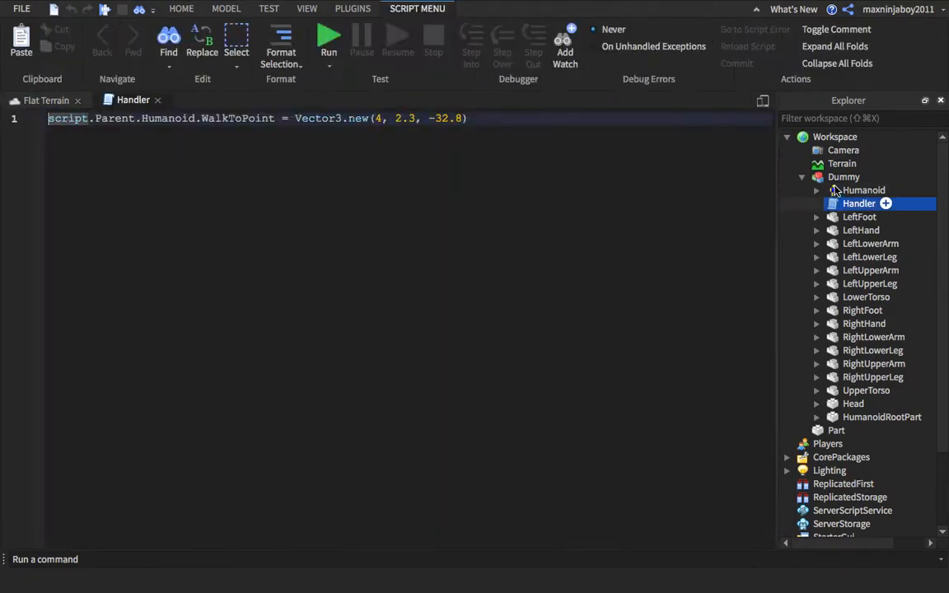
click(864, 190)
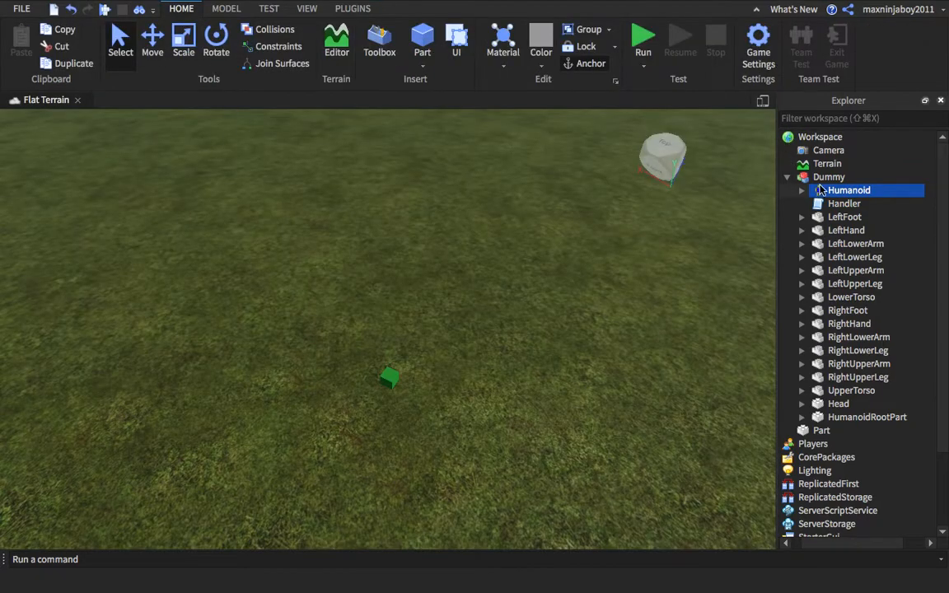
click(306, 9)
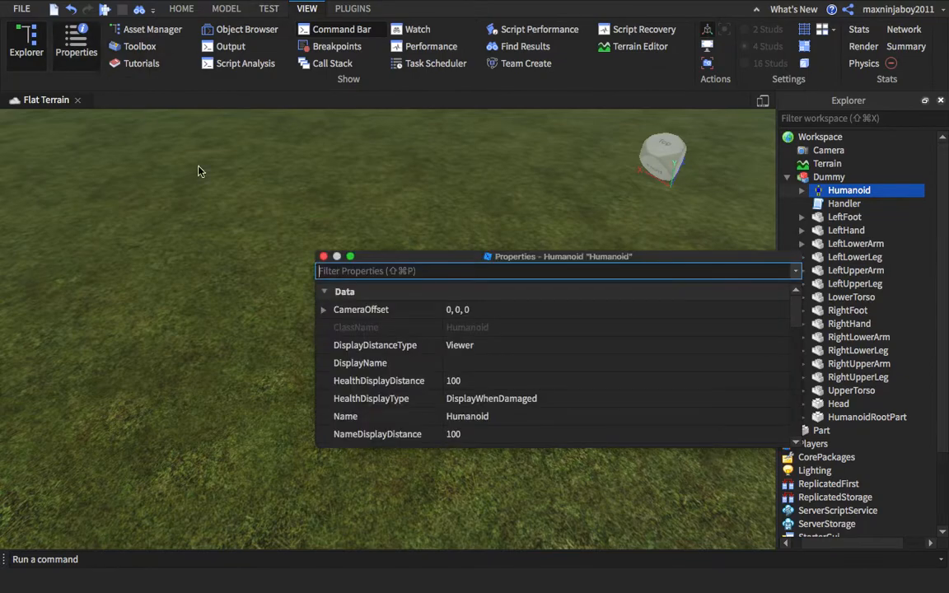
Filter Properties for 'Walk' and enter 20 as the Humanoid's WalkSpeed
text(Walk)
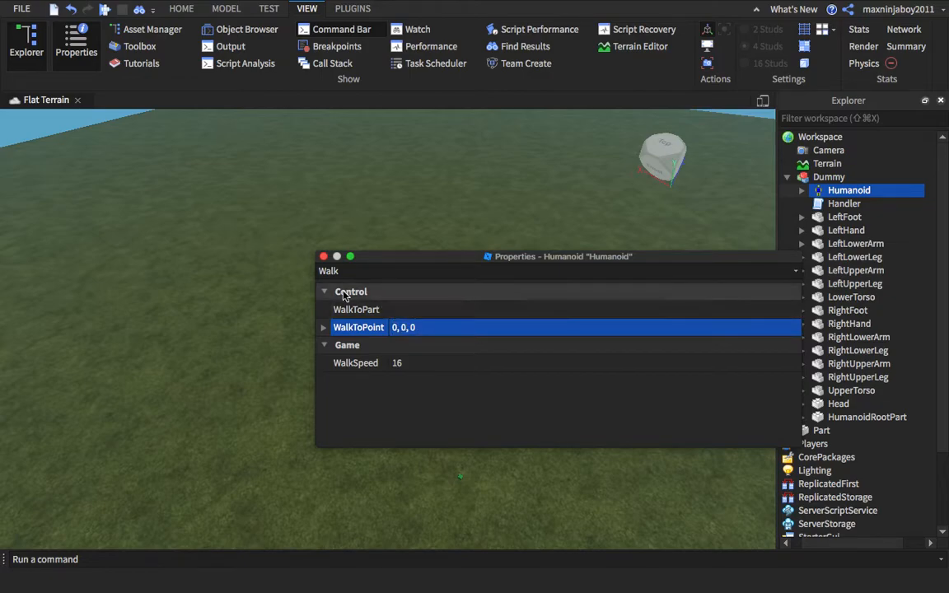
click(323, 257)
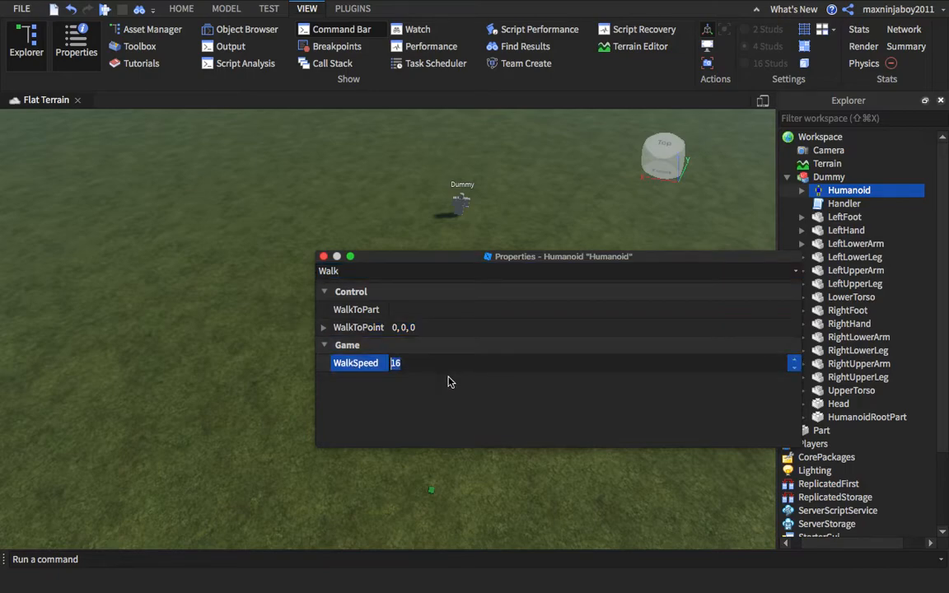
text(20)
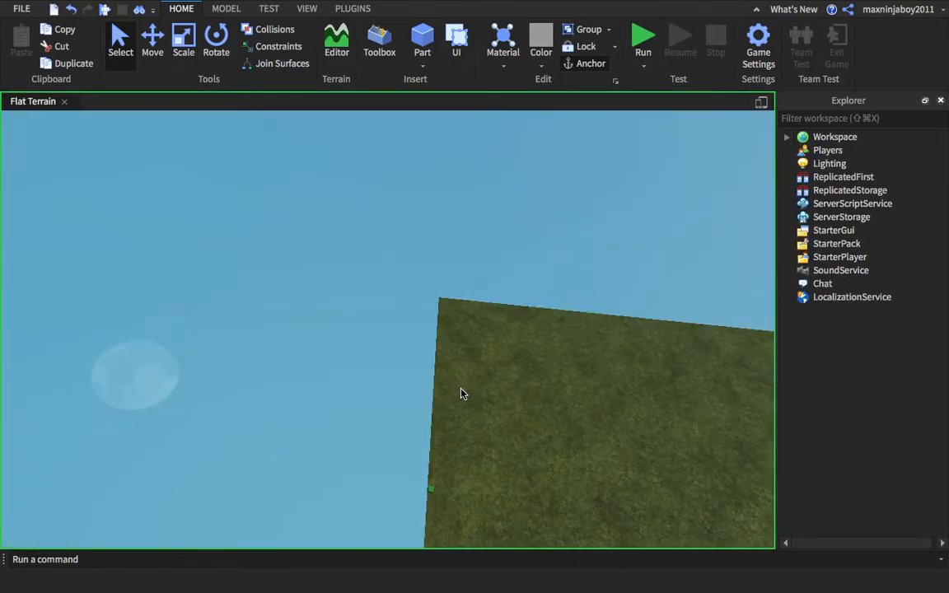
mouse_move(473, 432)
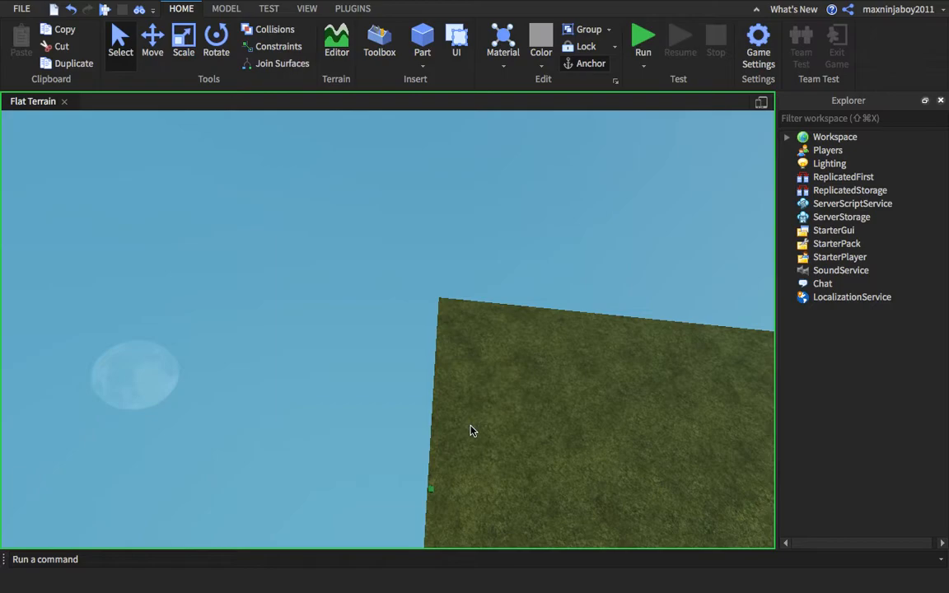
Start a Run test to watch the faster Dummy walk to the green part
click(643, 37)
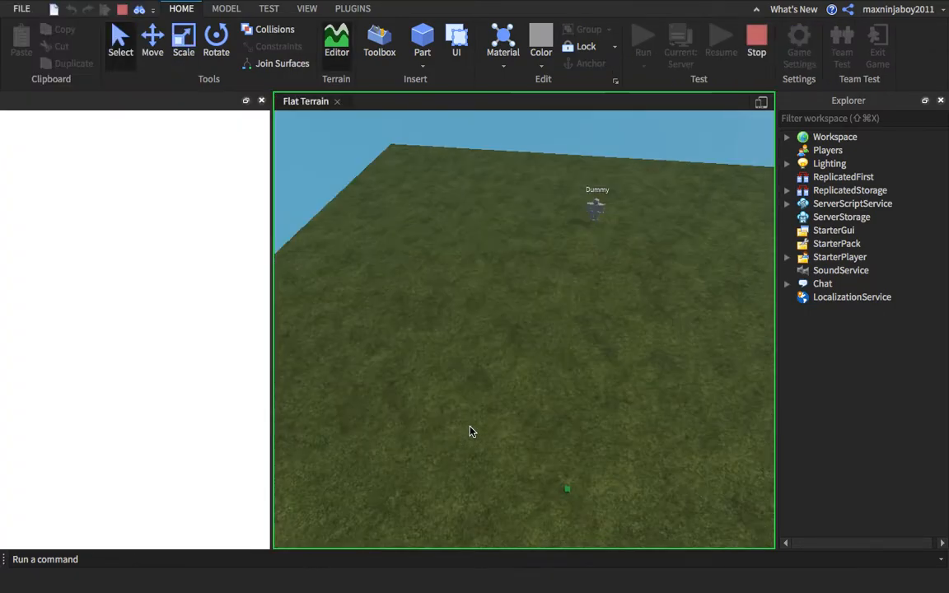
click(379, 40)
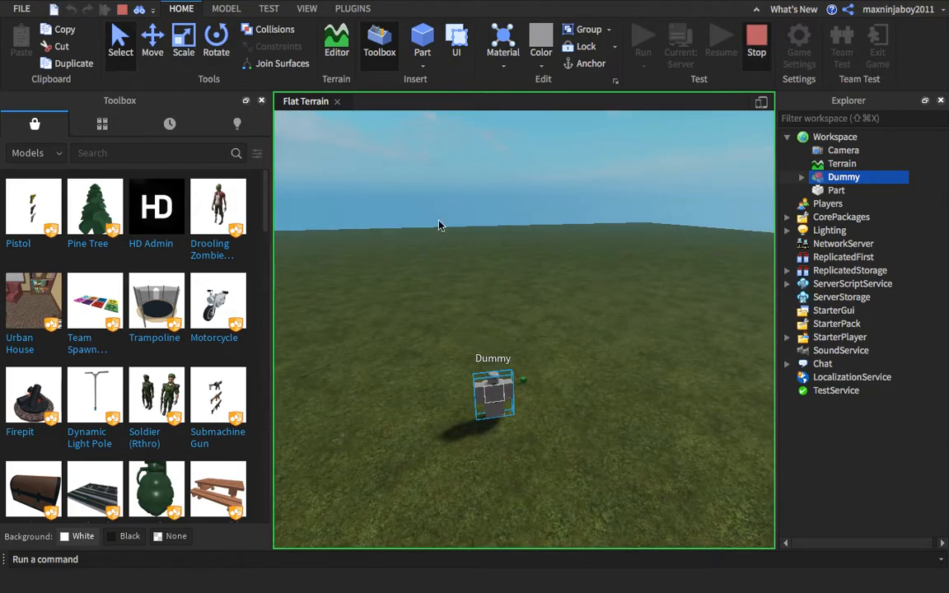
mouse_move(674, 205)
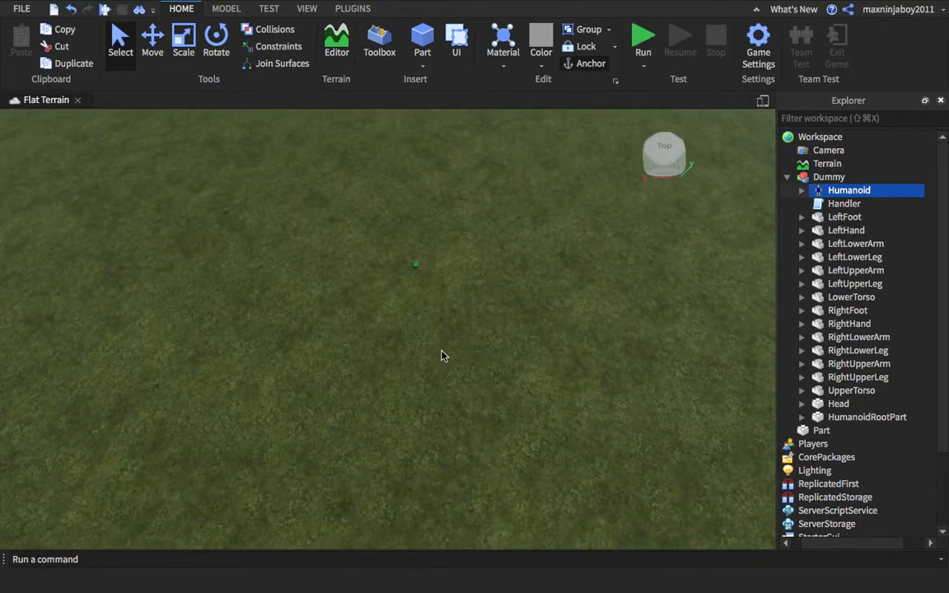
Angle the view toward the Dummy and insert a new Part to shape into a wall
drag(445, 355, 563, 389)
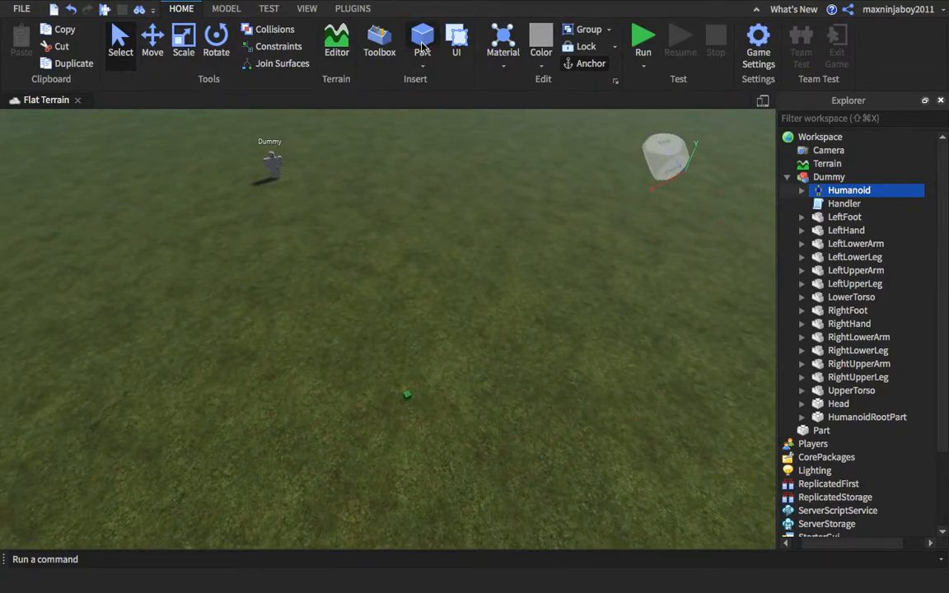
click(422, 39)
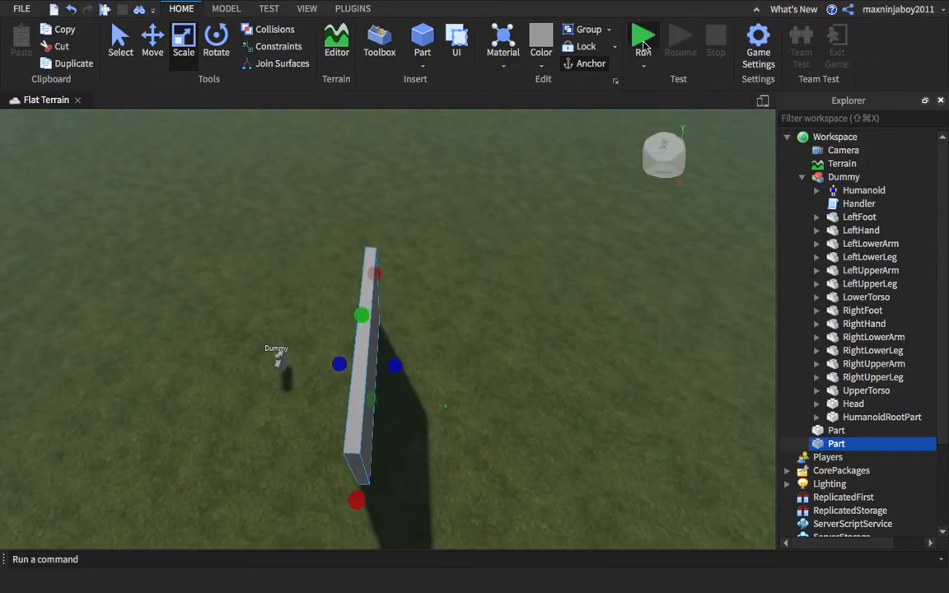
Run the game to see the Dummy approach the wall, then stop the test
click(643, 36)
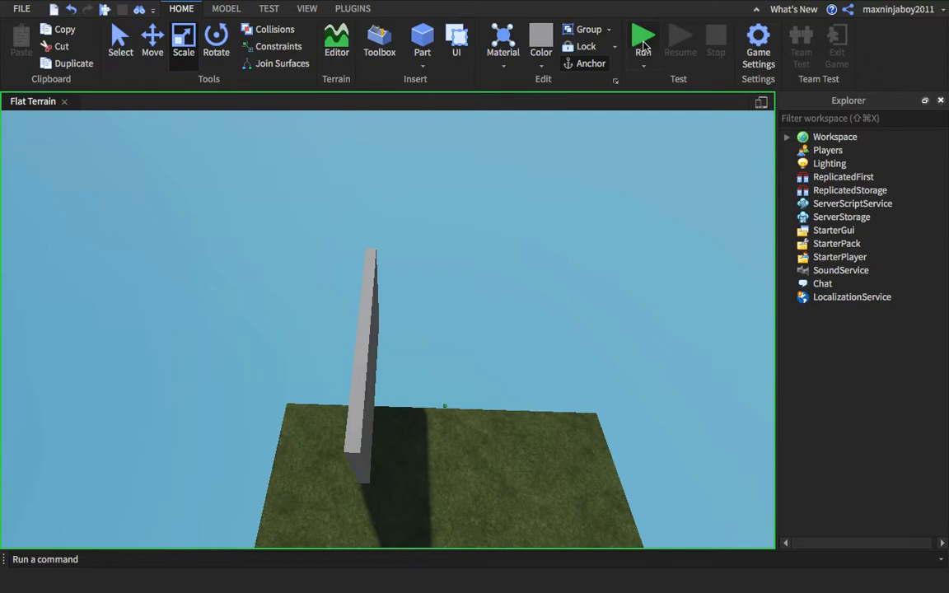
click(643, 37)
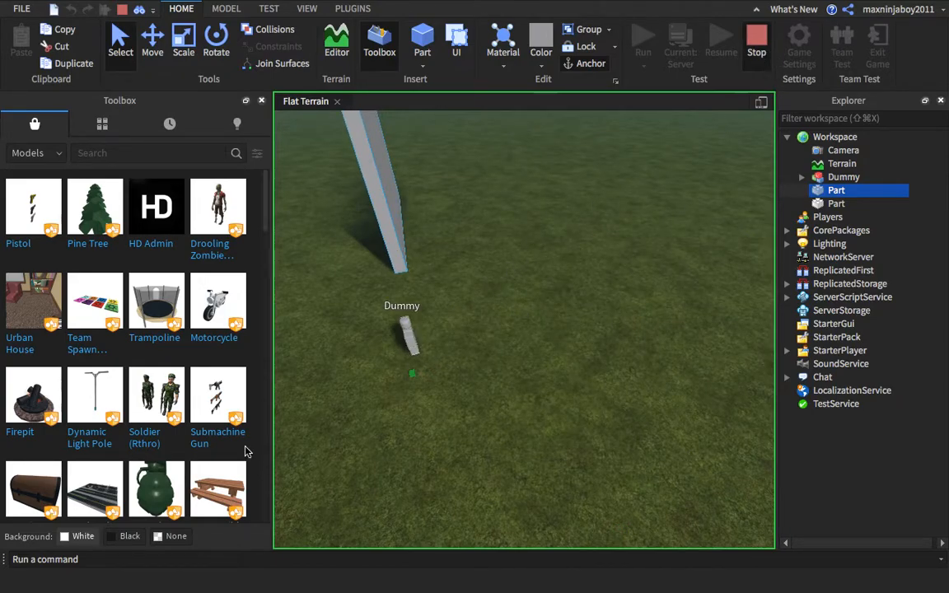
mouse_move(580, 273)
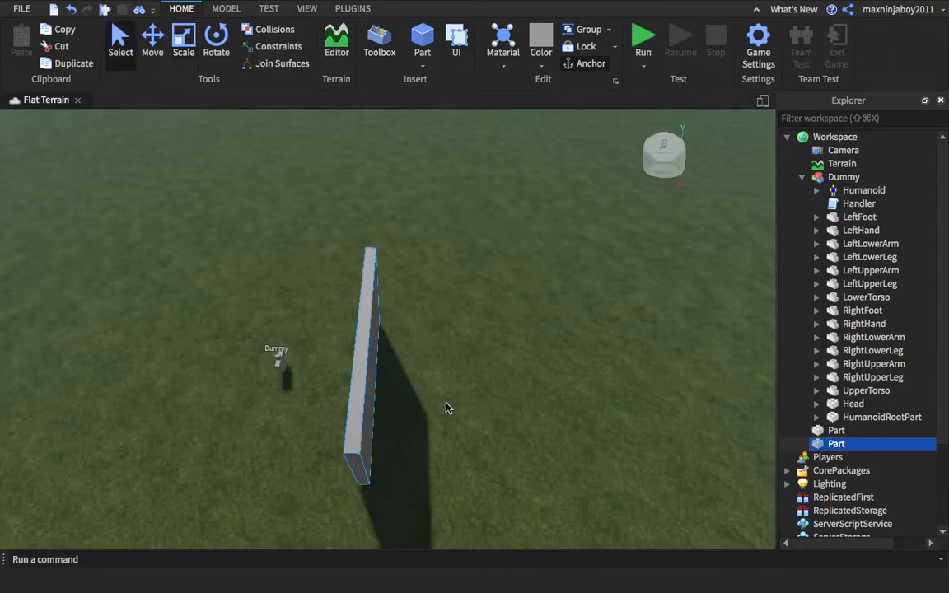
Review the Handler script and return to the Flat Terrain scene
double_click(859, 204)
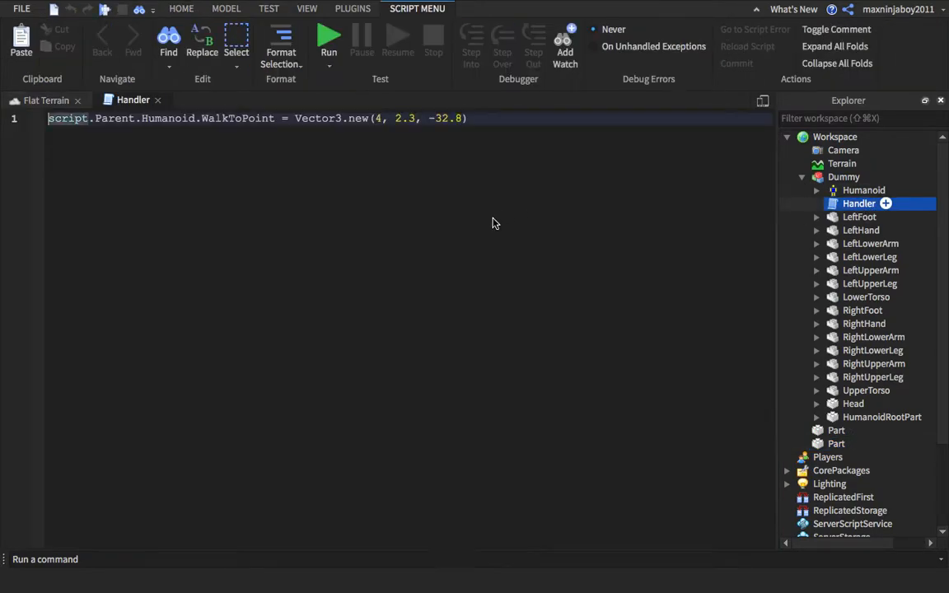
click(470, 118)
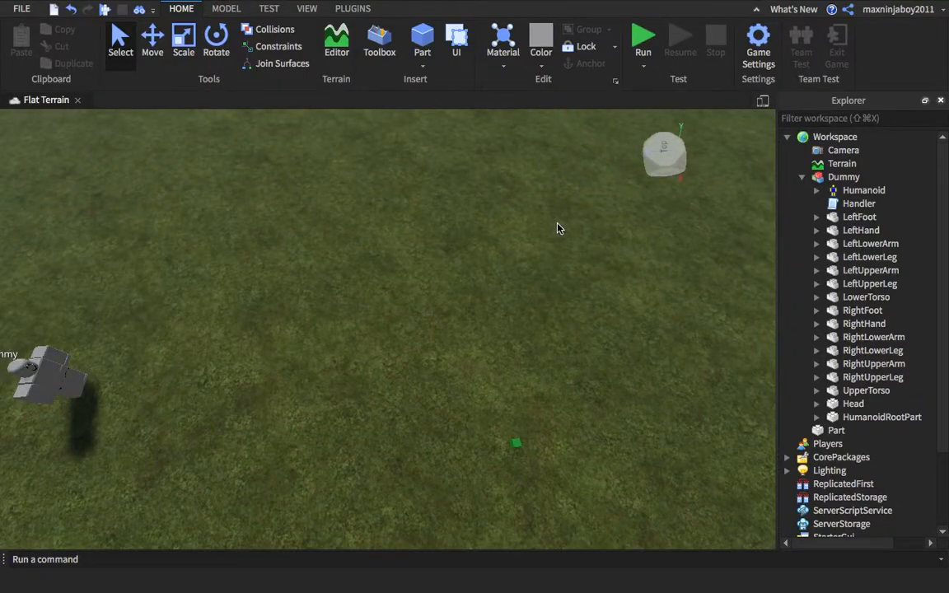
Collapse the Dummy's body-part list in the Explorer tree
click(801, 176)
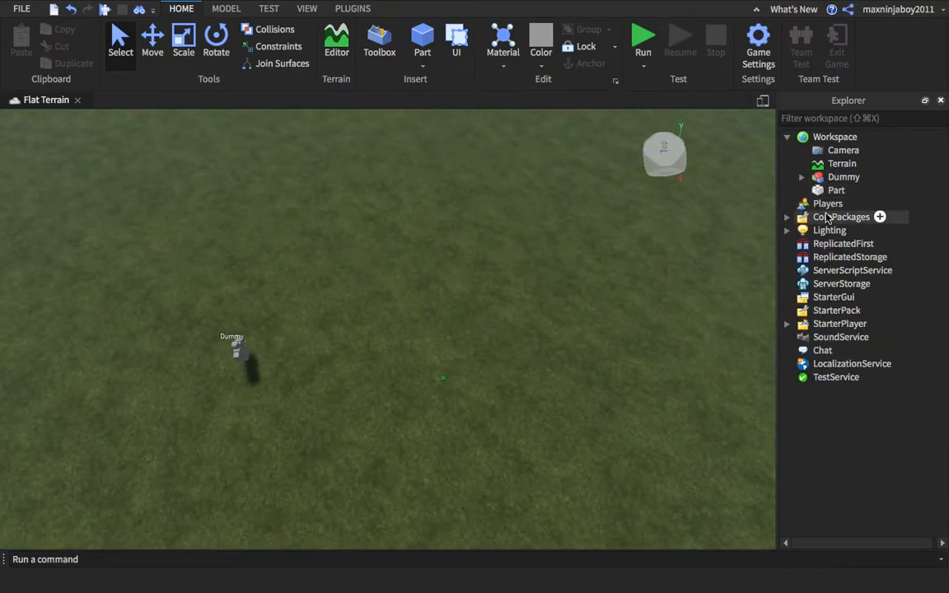
mouse_move(679, 270)
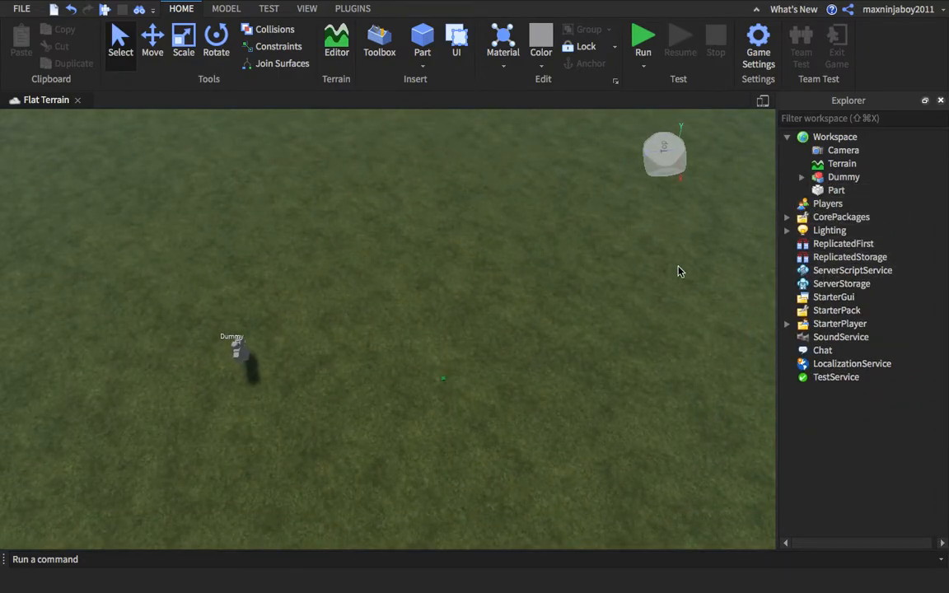